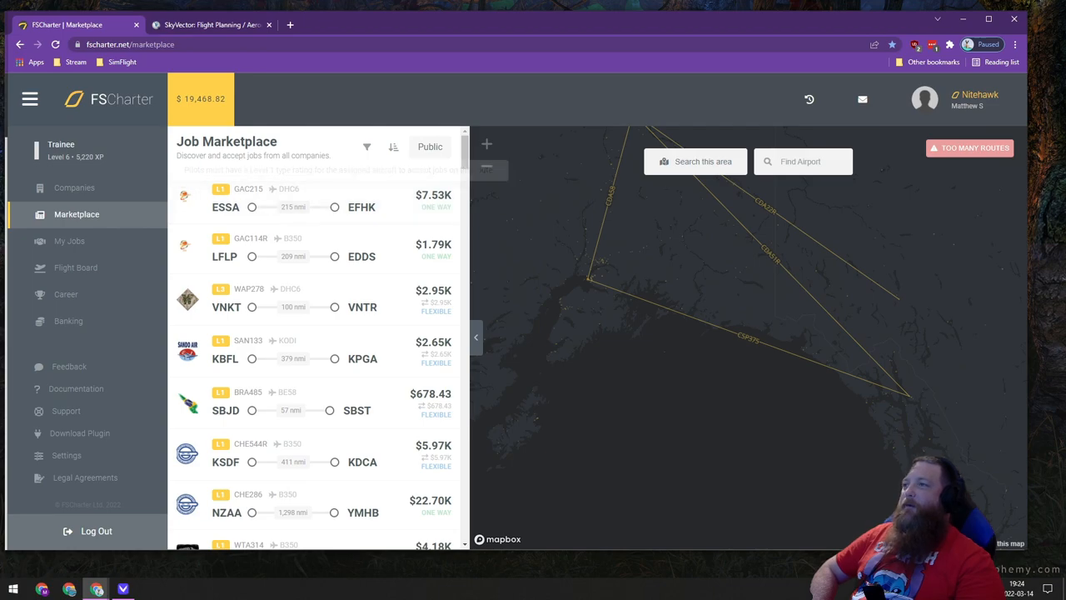
- Filter the job marketplace by aircraft type Beechcraft B350, leaving Type Rating unset
click(366, 147)
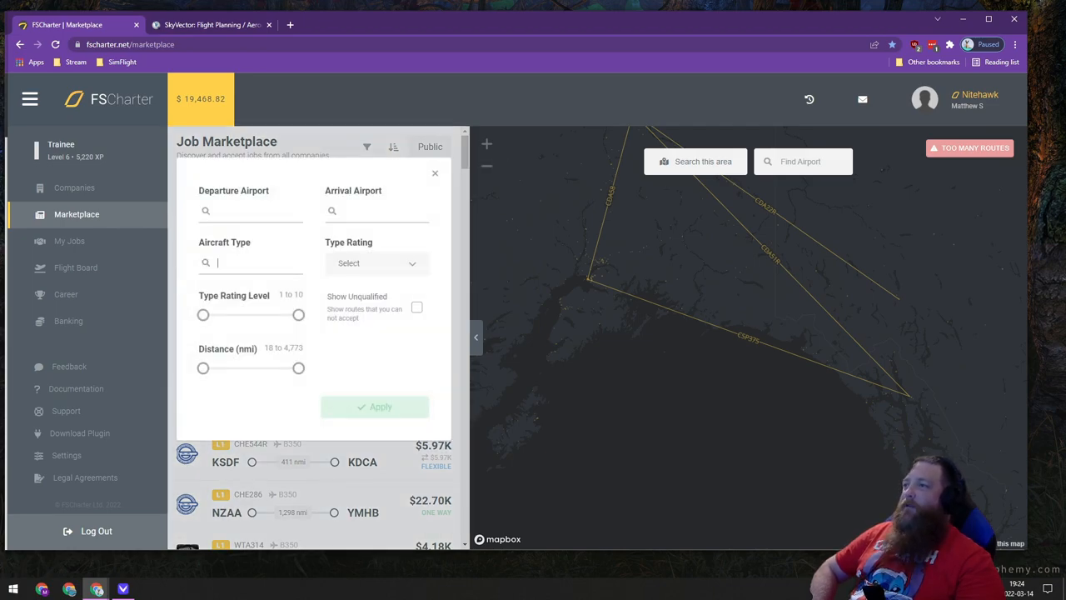
text(b)
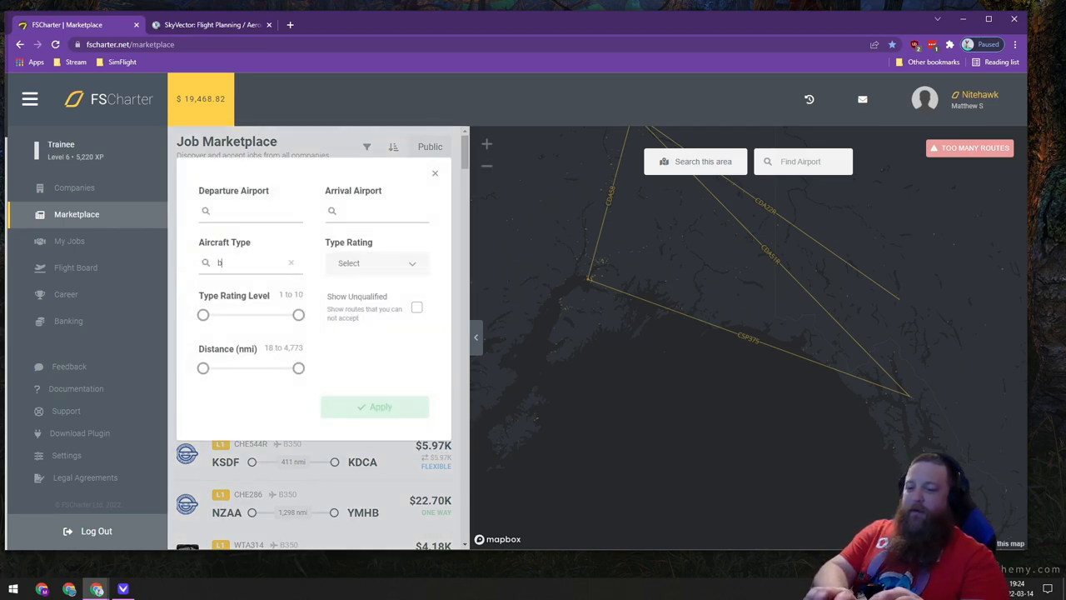
text(350)
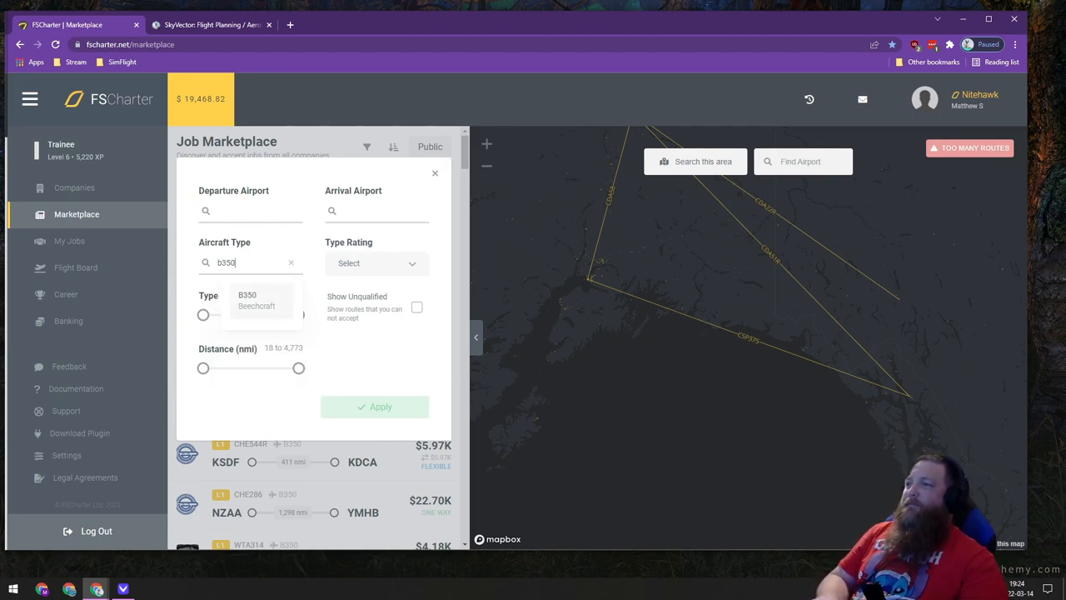
click(256, 300)
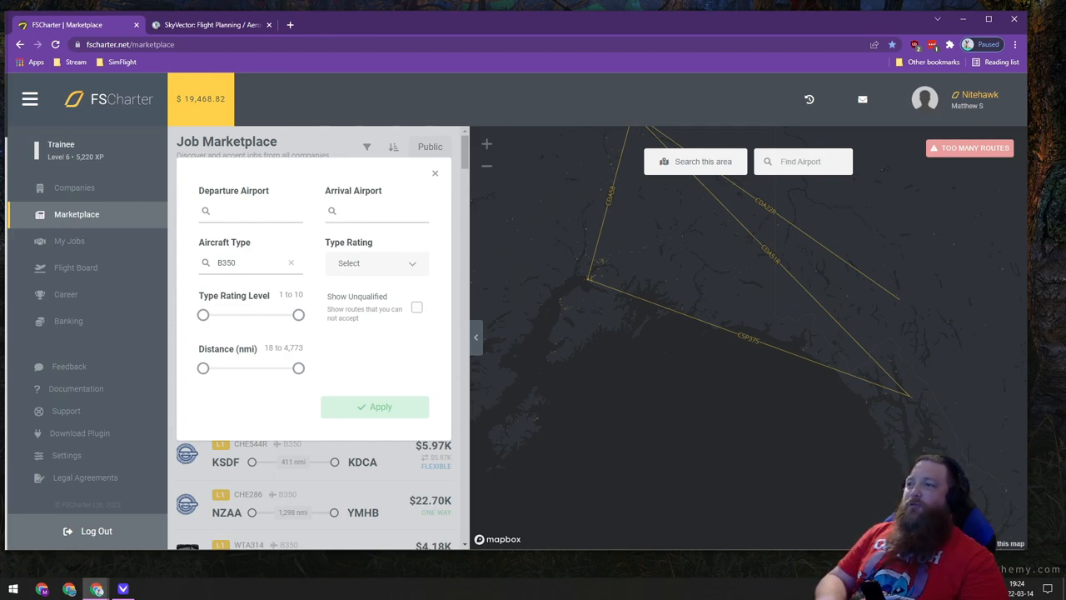
click(370, 262)
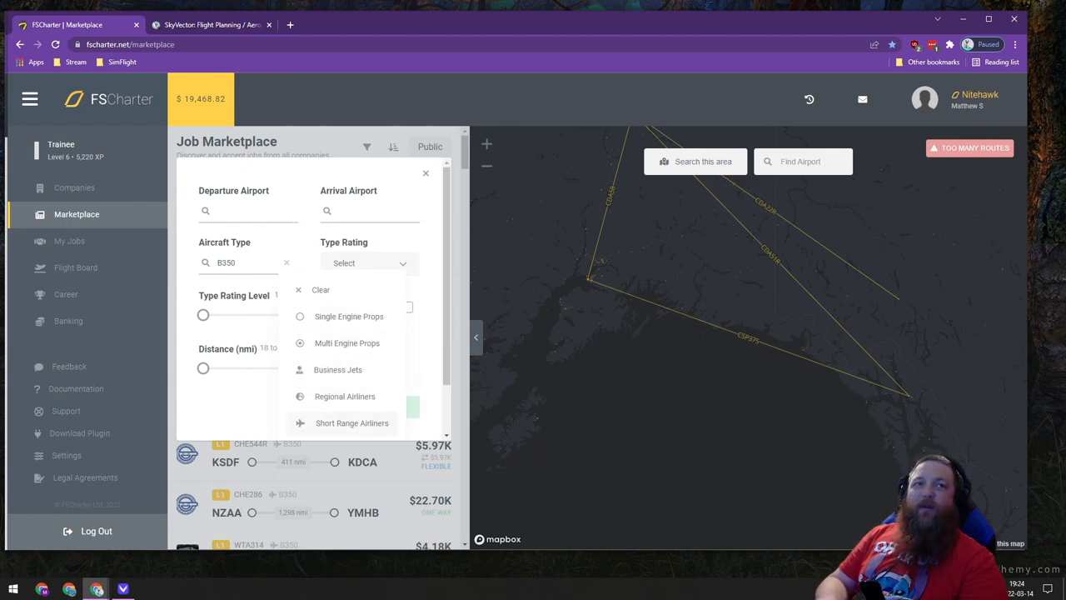
mouse_move(348, 315)
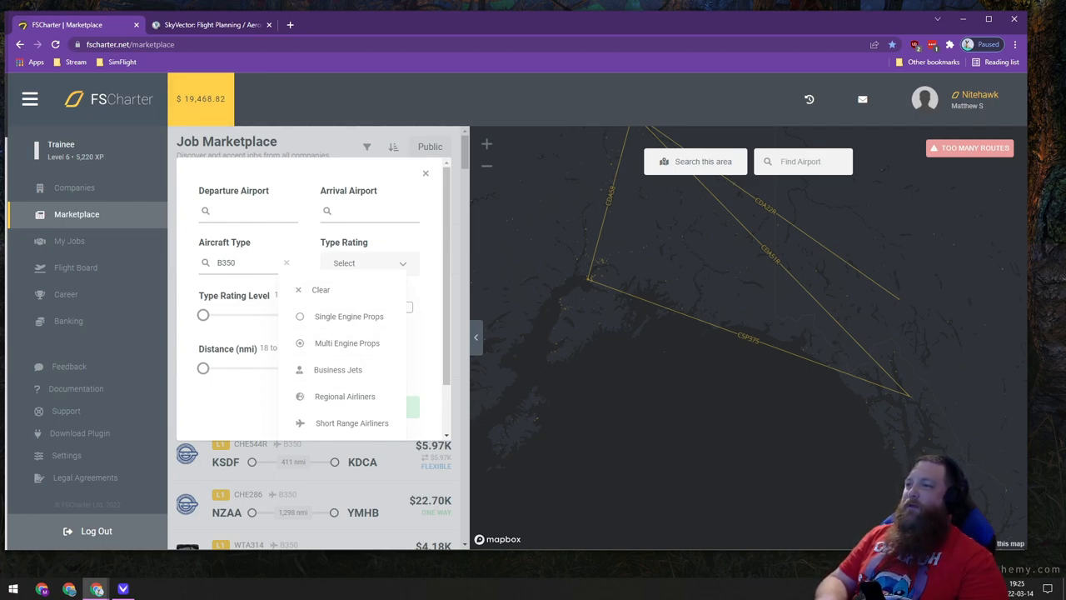
click(369, 262)
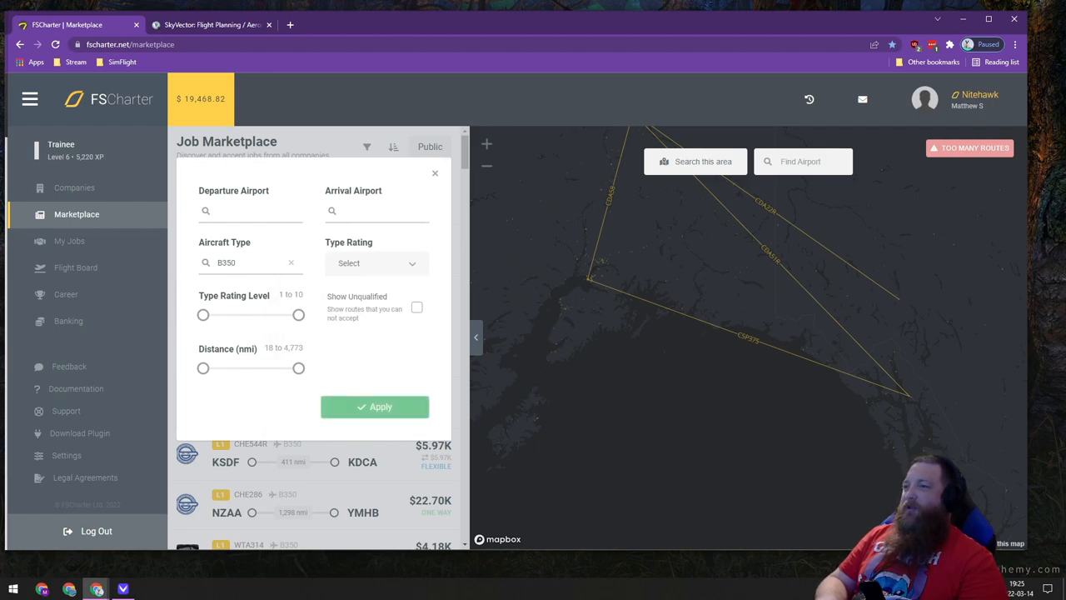
click(374, 407)
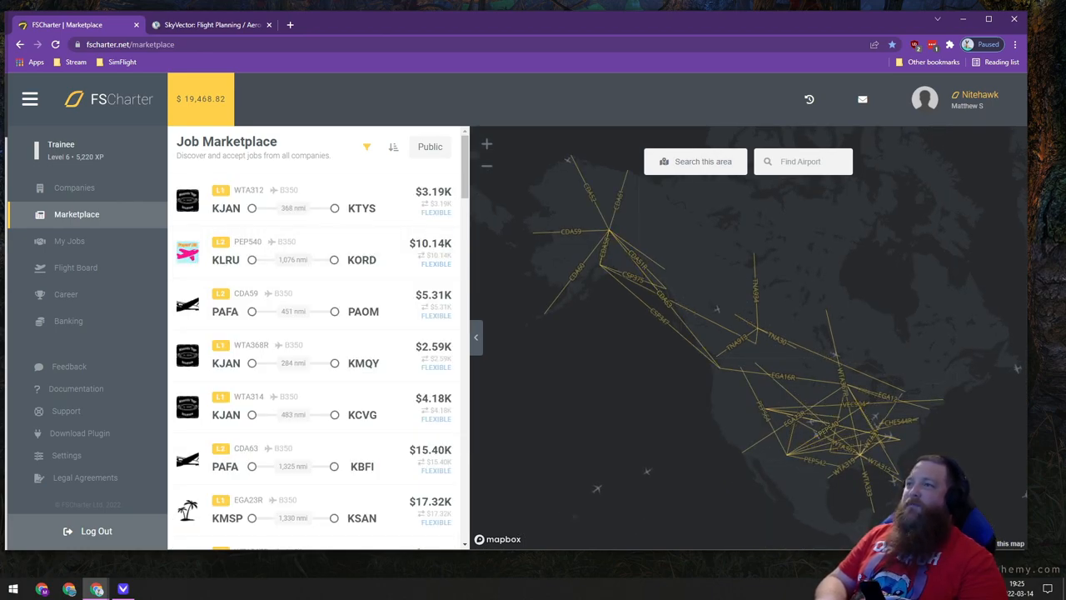
- Sort the B350 jobs by pay and scroll down to the Crisp Air PANC–PAJN job
click(393, 147)
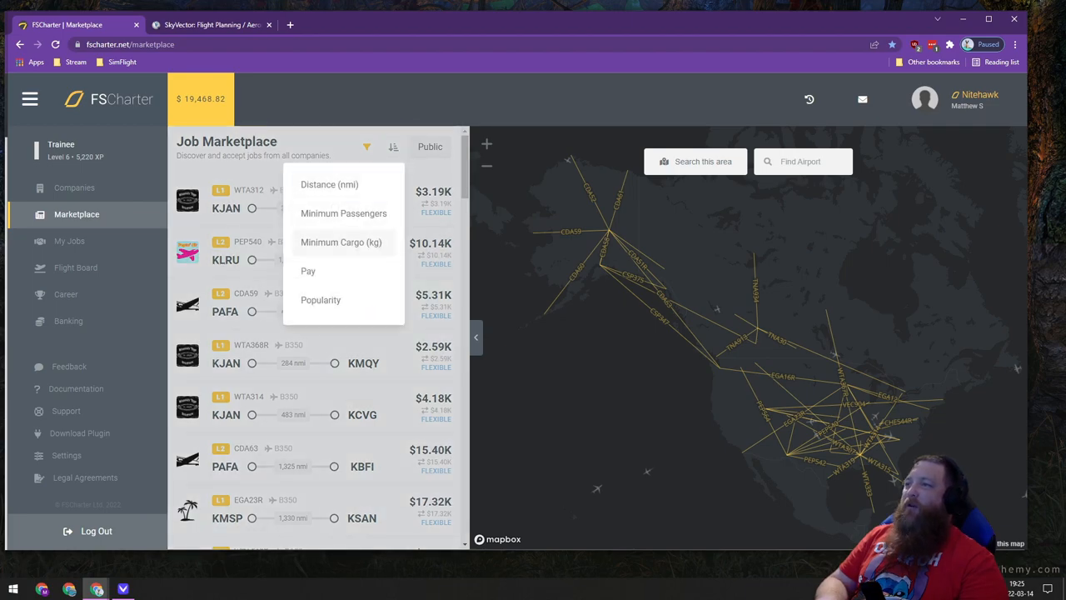
click(308, 271)
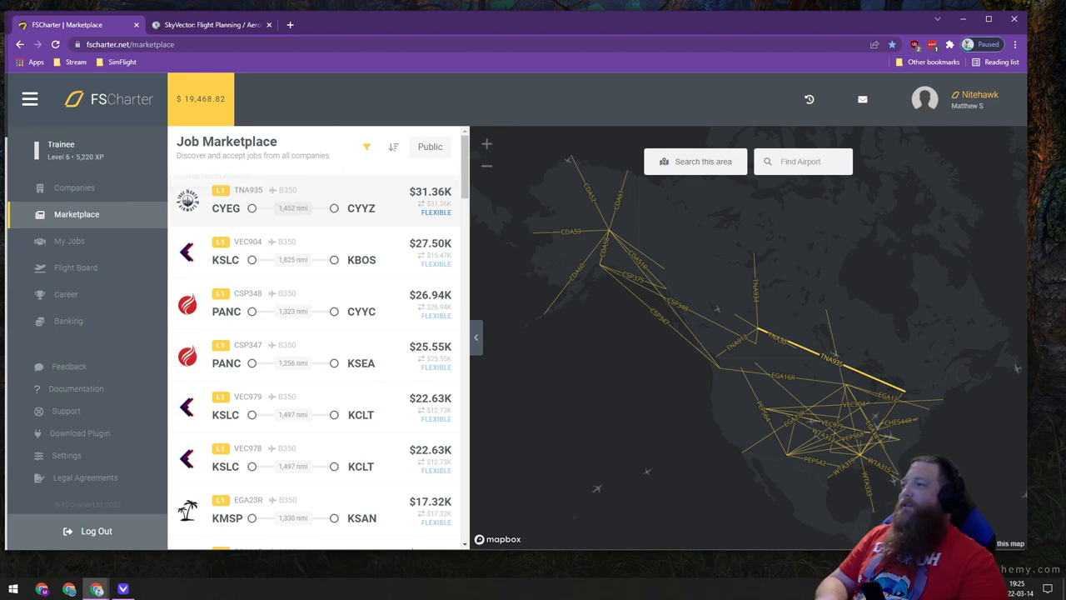
scroll(down, 3)
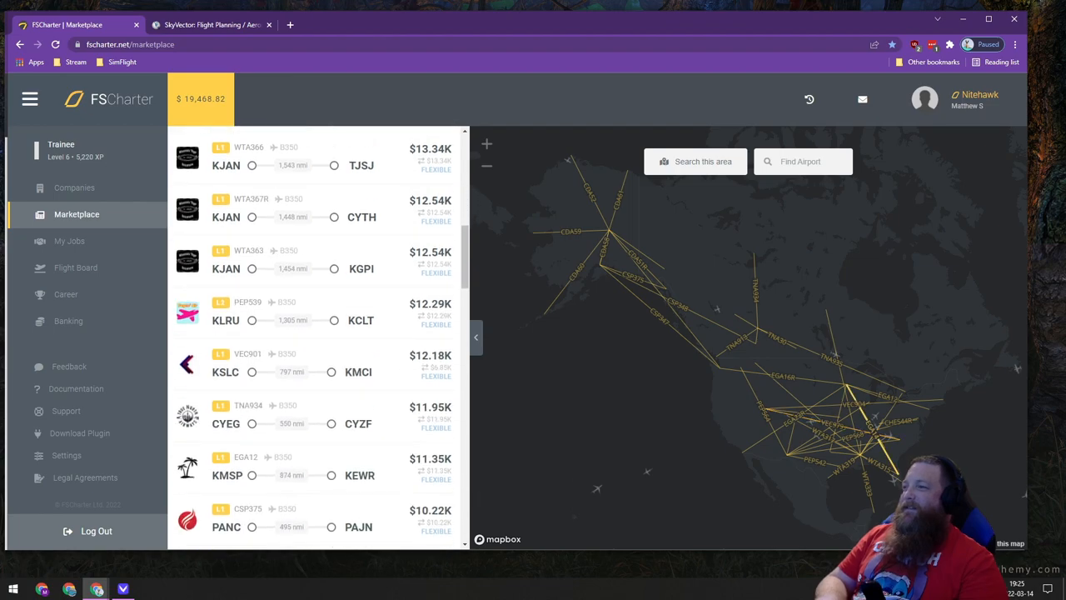
scroll(down, 3)
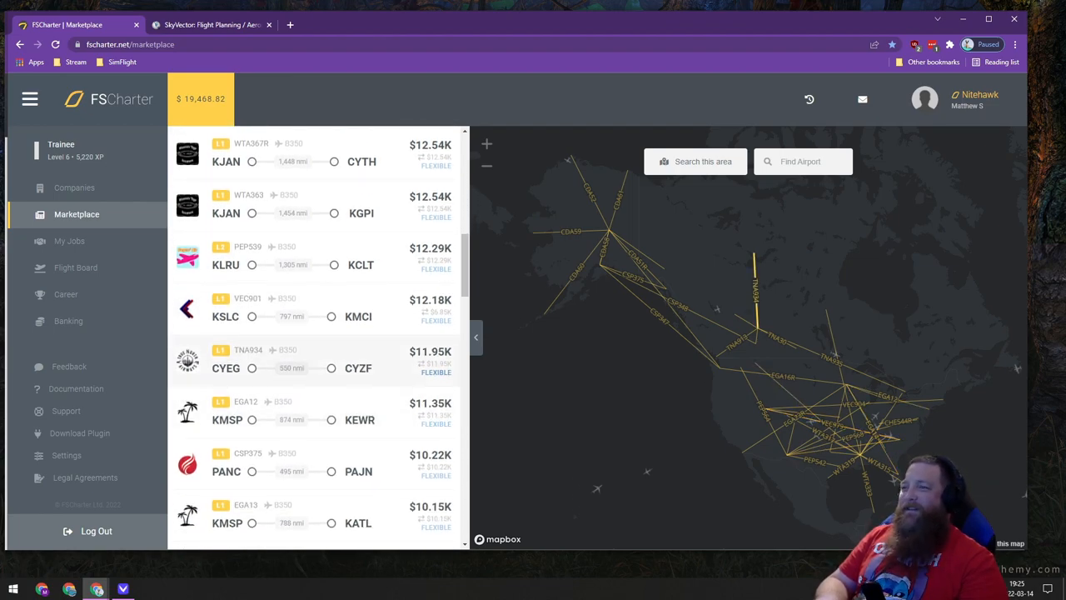
scroll(down, 3)
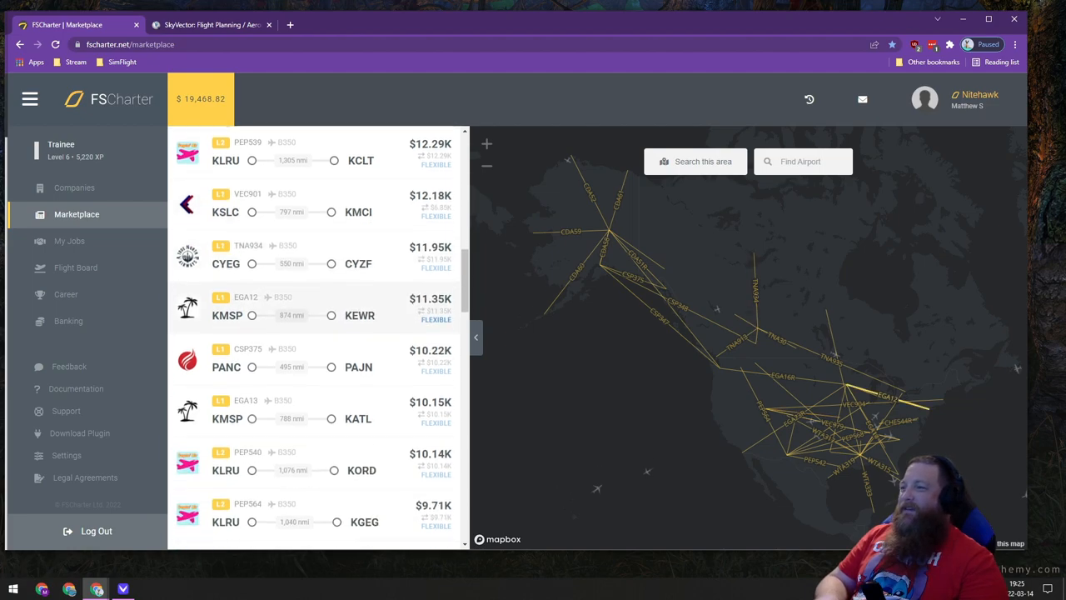
scroll(down, 3)
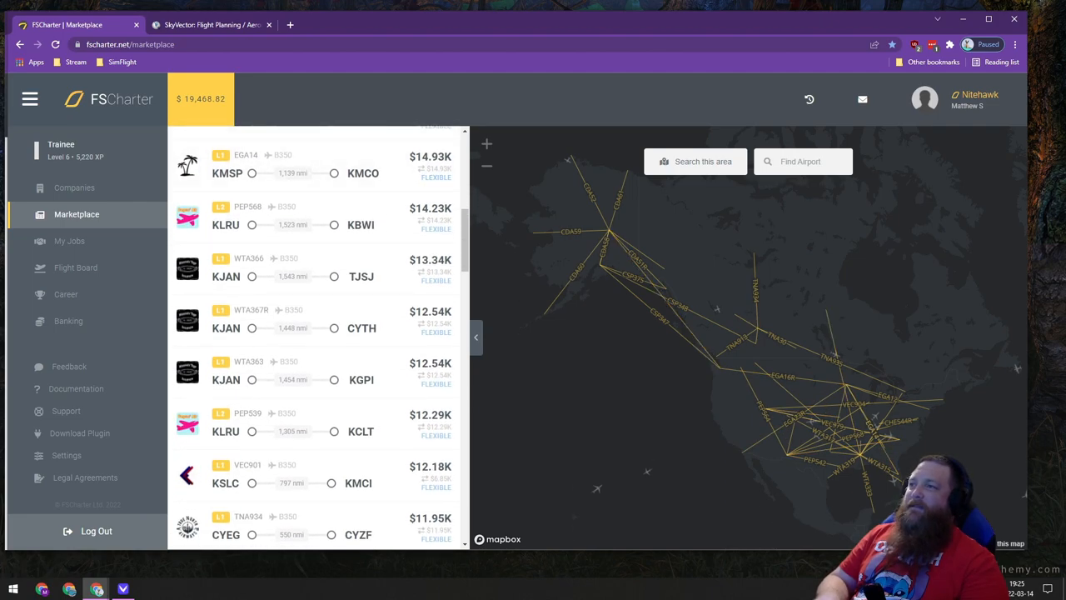
scroll(down, 3)
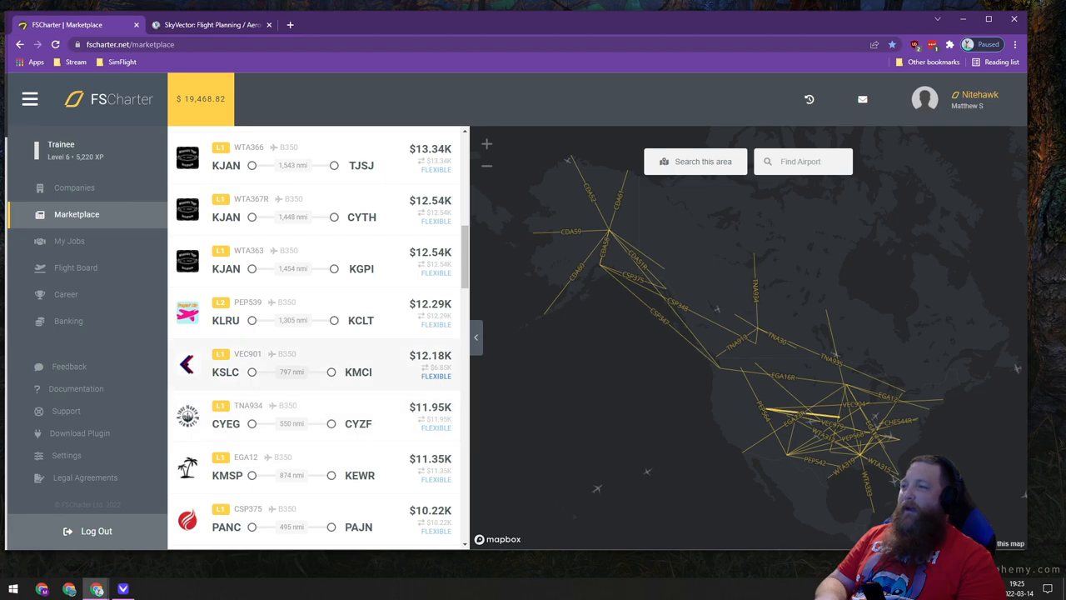
scroll(down, 3)
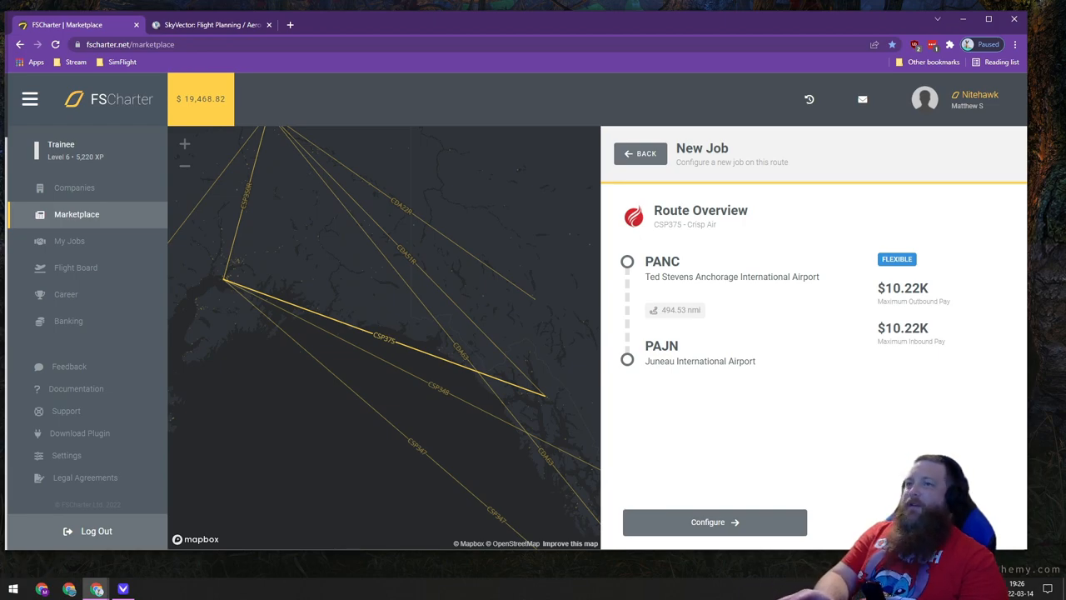
- Start configuring the PANC–PAJN job from the New Job panel
click(208, 25)
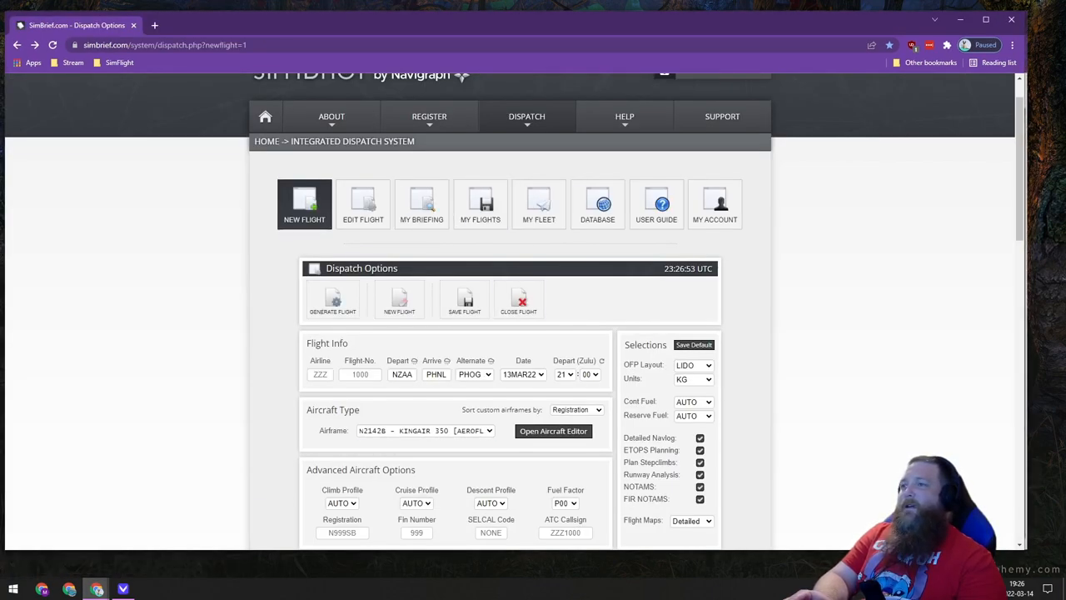
- Reset to a new SimBrief plan with PANC departure and PAJN arrival, fixing the destination code
click(333, 300)
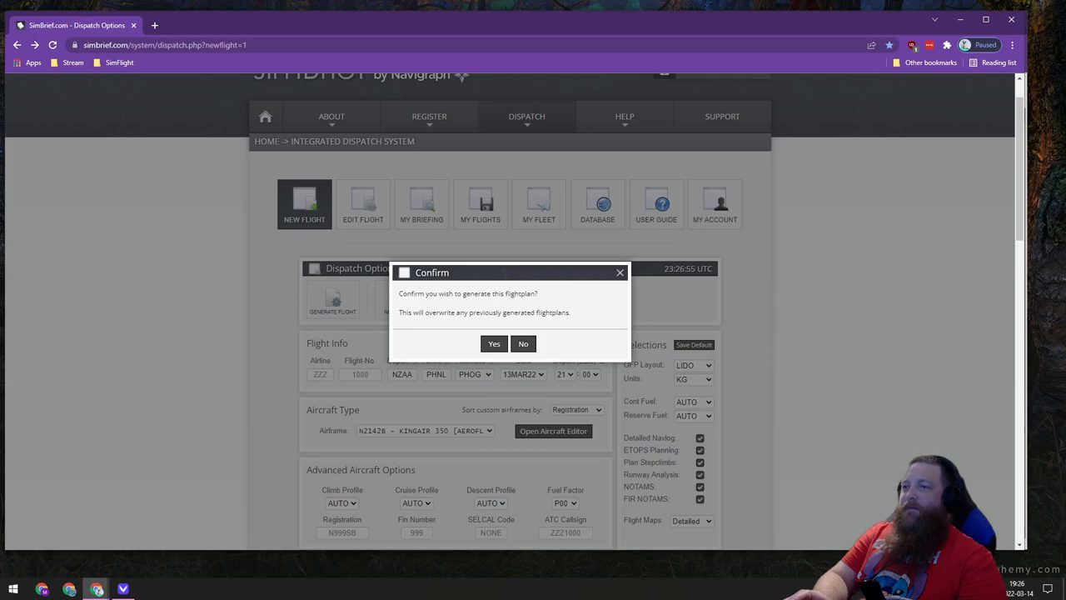
click(493, 343)
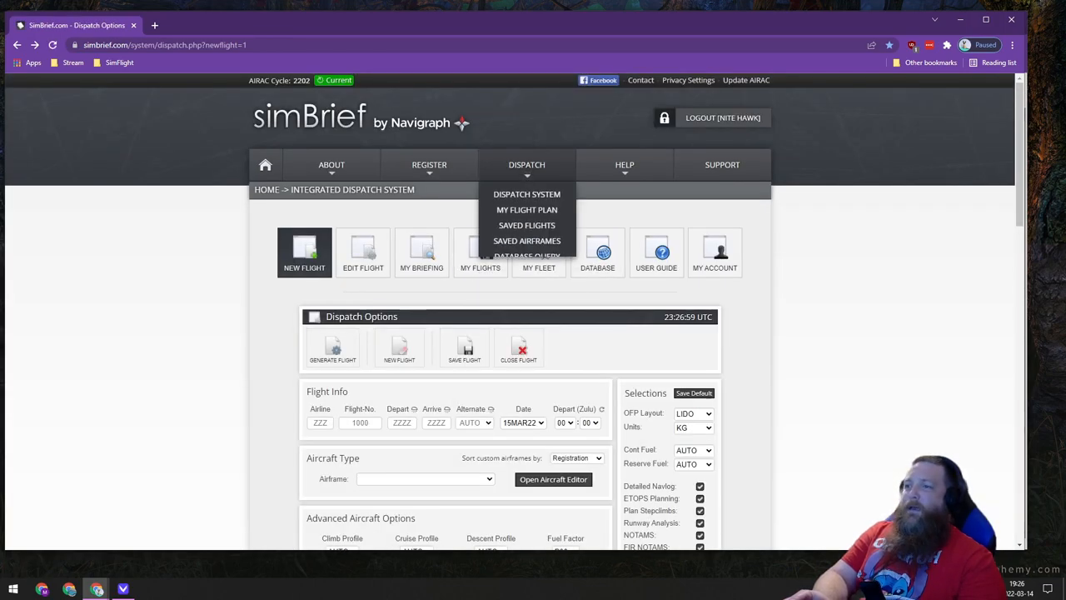
text(PANJ)
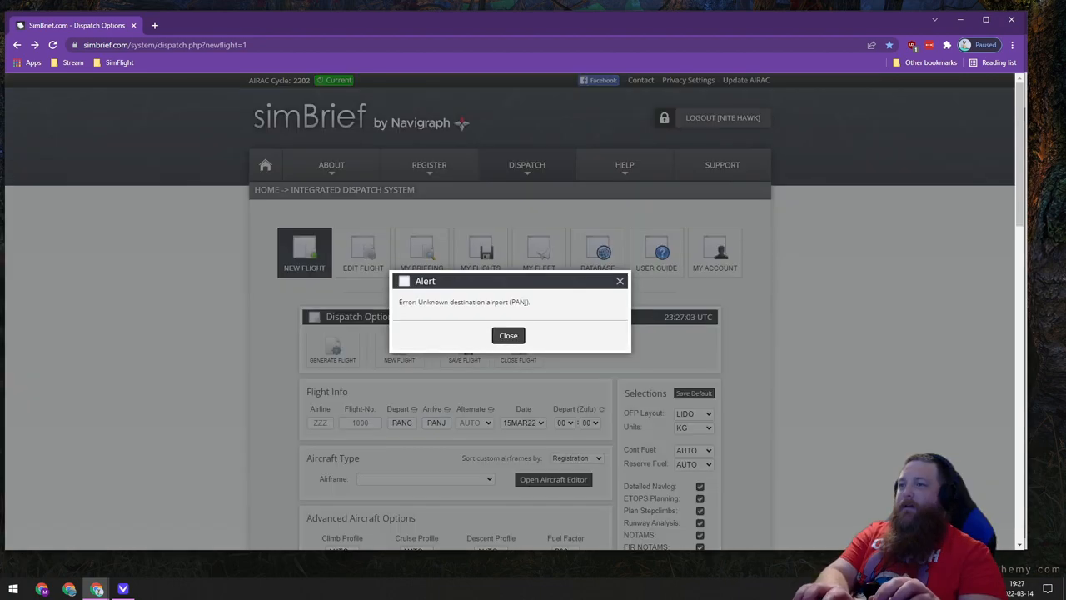
click(509, 335)
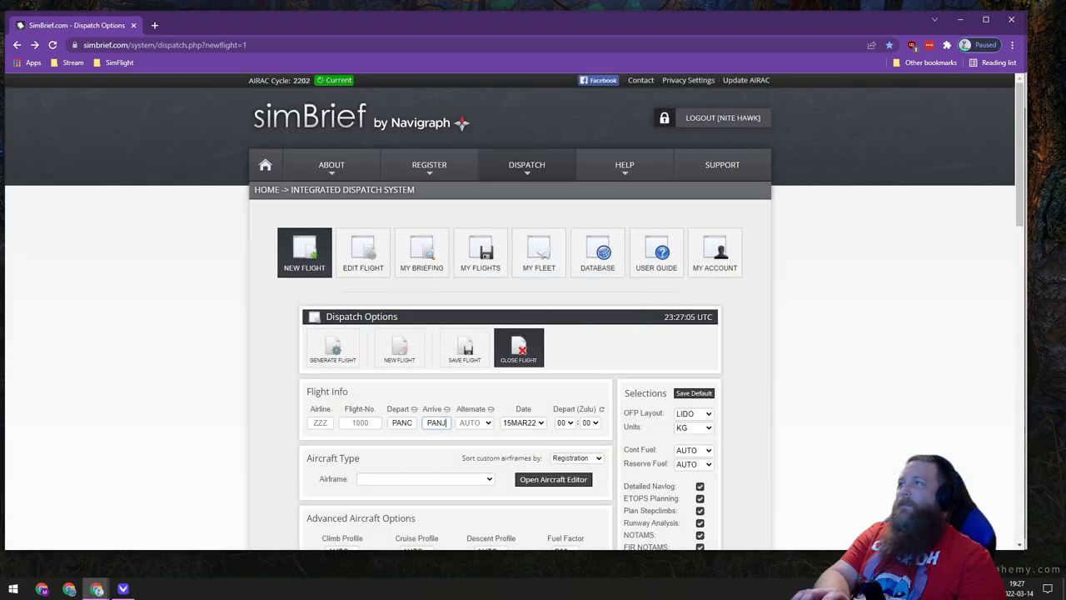
click(208, 24)
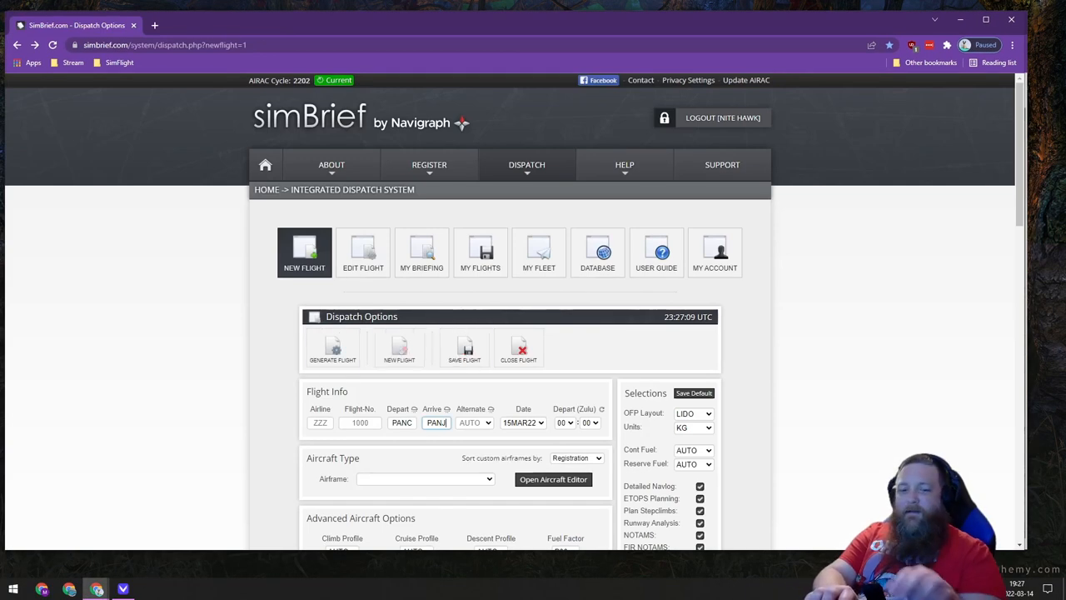
key(F12)
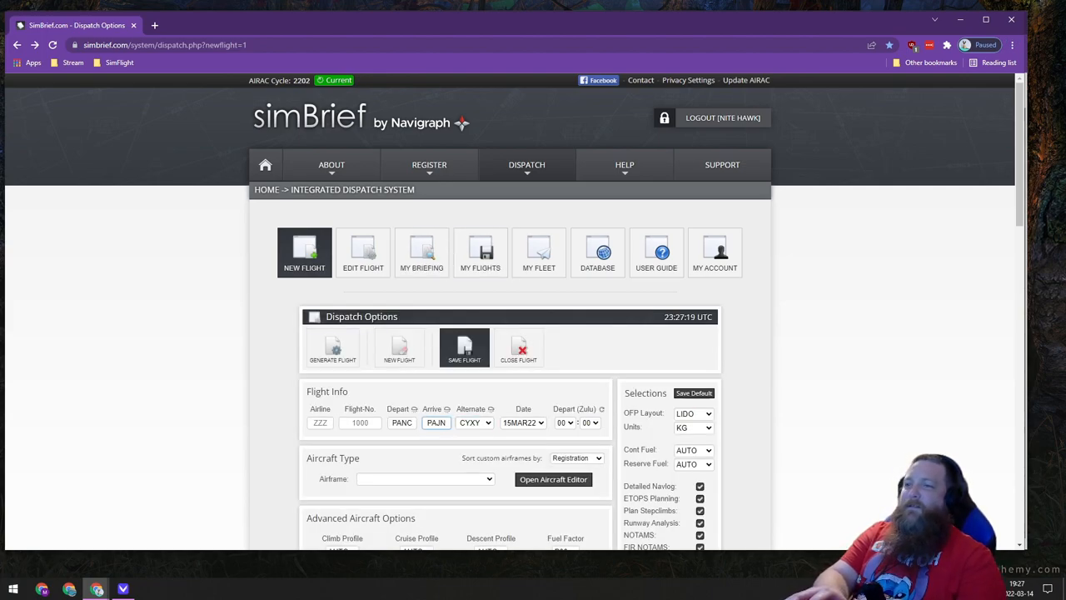
- Choose N2142B - KINGAIR 350 [AEROFLIGHT] from the Airframe dropdown
click(425, 479)
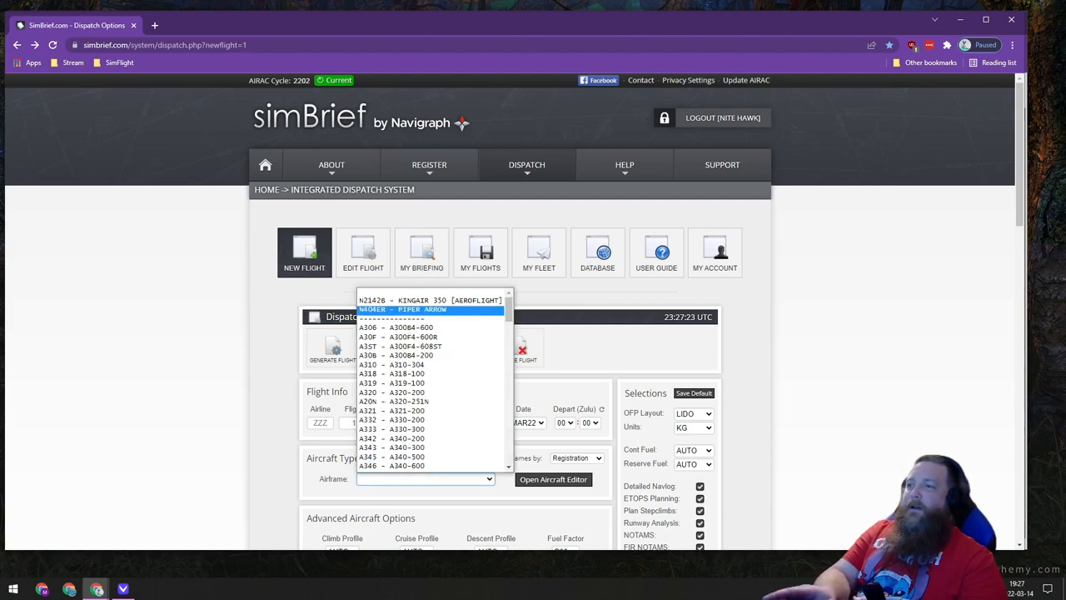
mouse_move(429, 300)
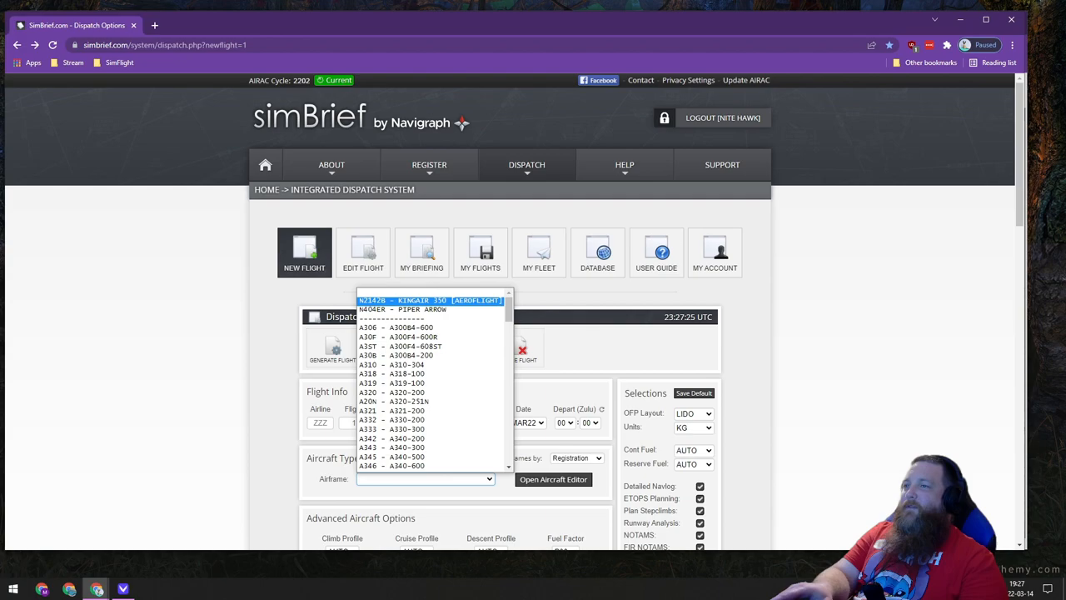
click(430, 300)
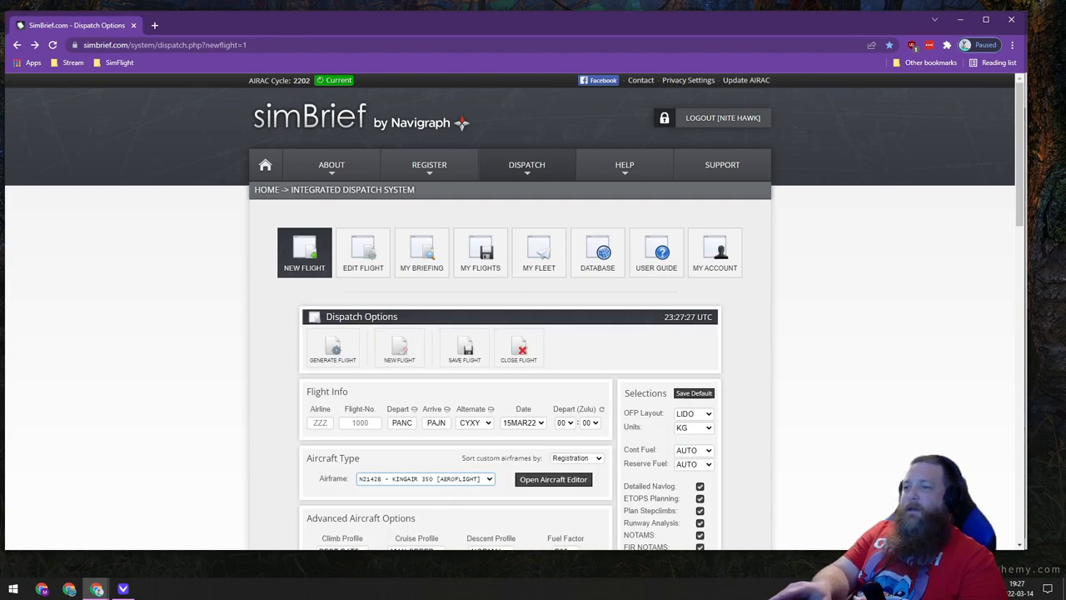
click(425, 479)
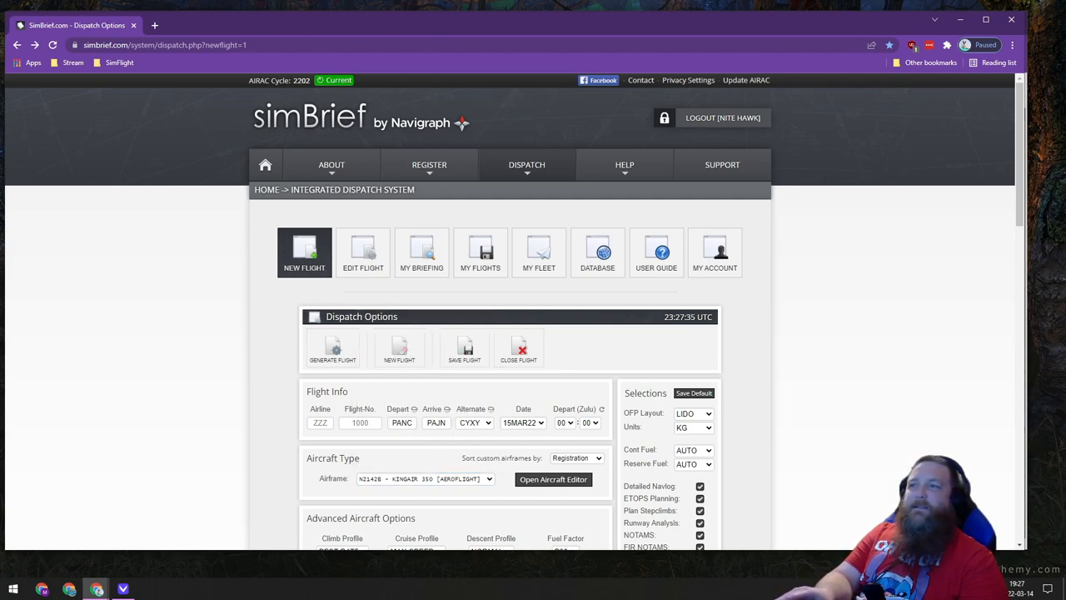
scroll(down, 3)
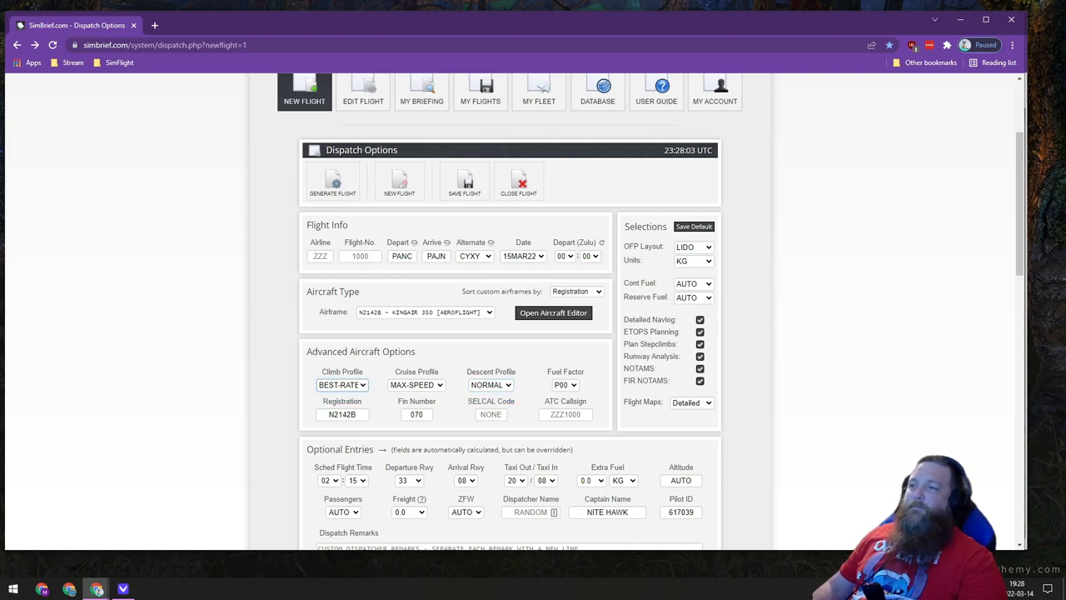
click(416, 385)
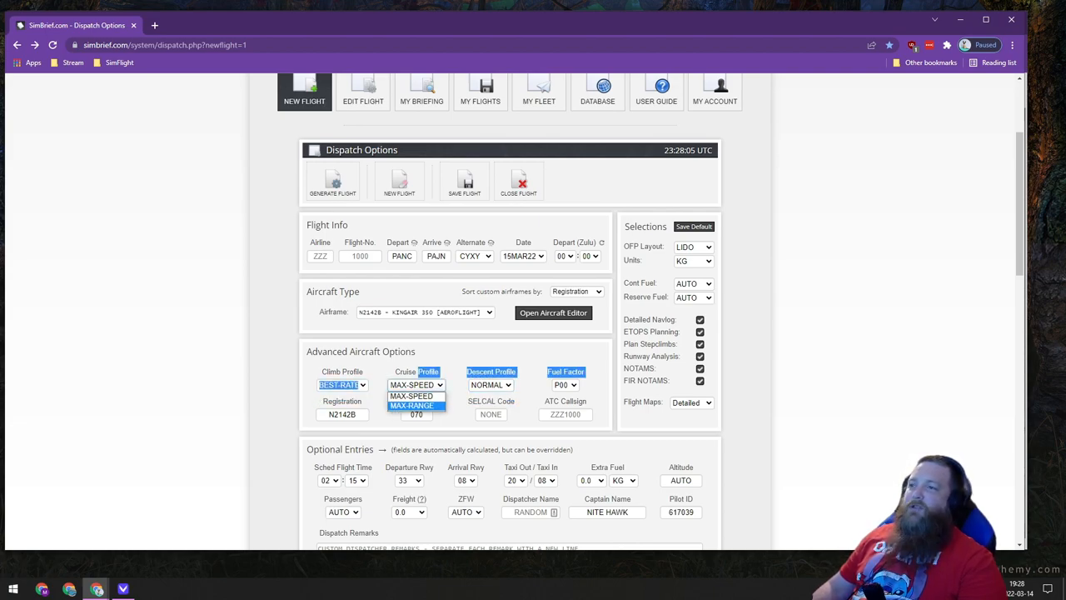
click(416, 385)
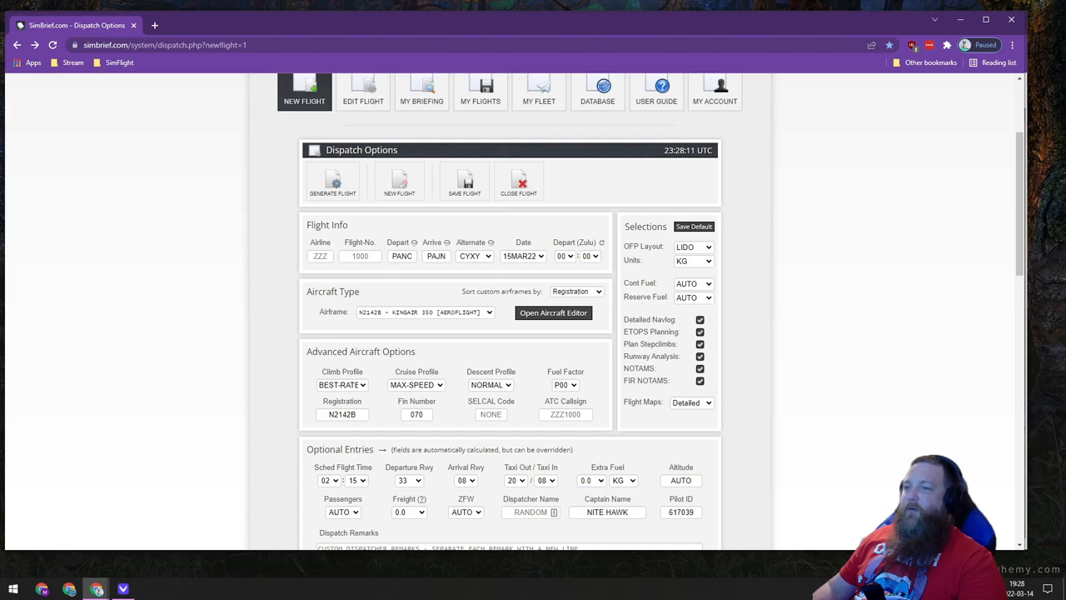
scroll(down, 3)
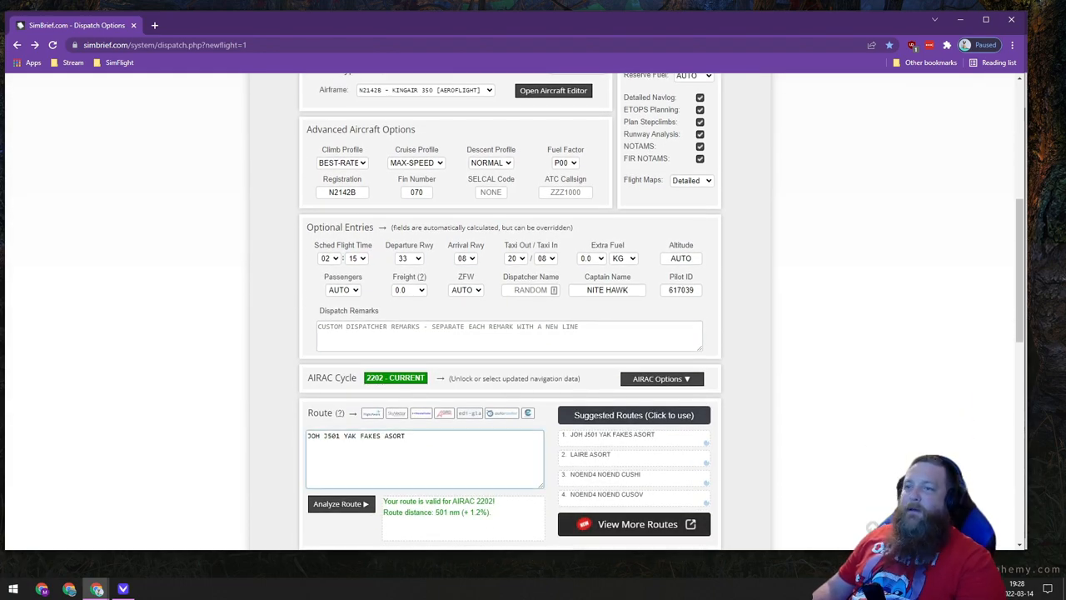
- Keep arrival runway 08 and generate the PANC–PAJN plan, confirming it replaces earlier plans
triple_click(356, 435)
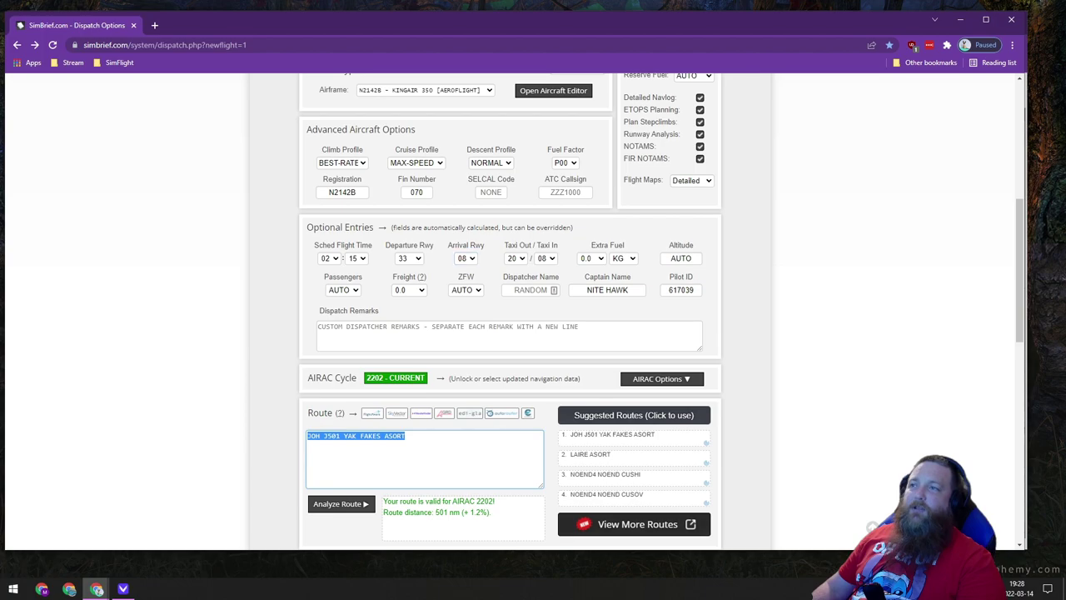
click(466, 259)
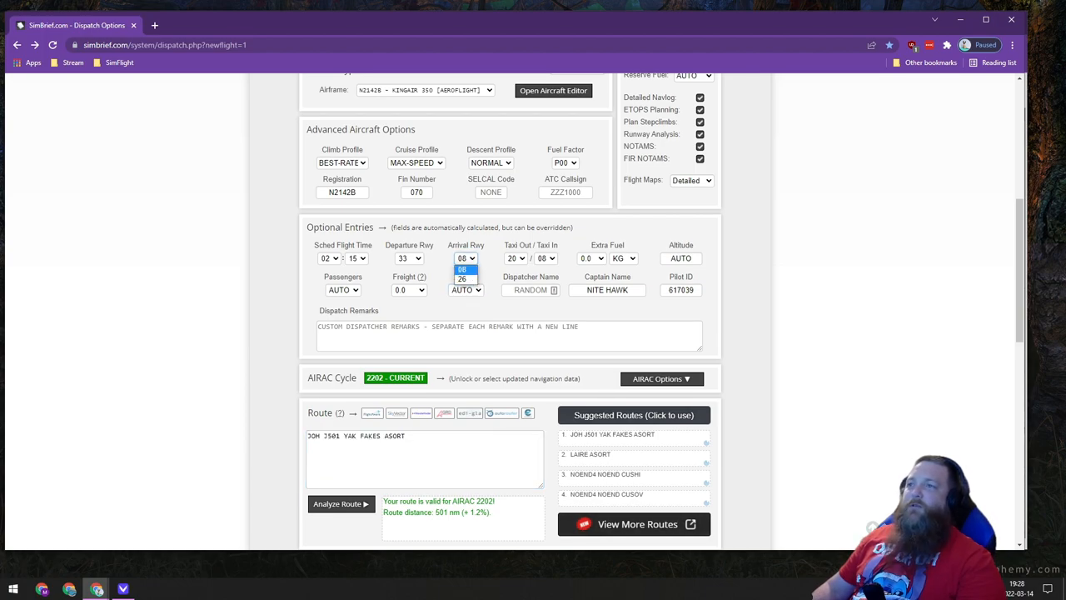
click(465, 269)
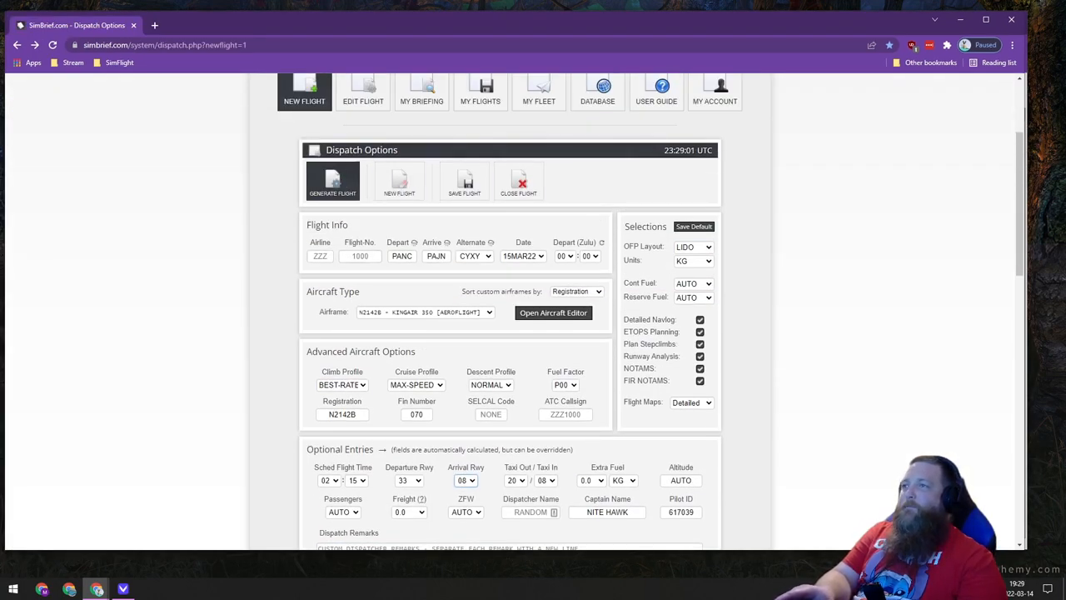
click(332, 181)
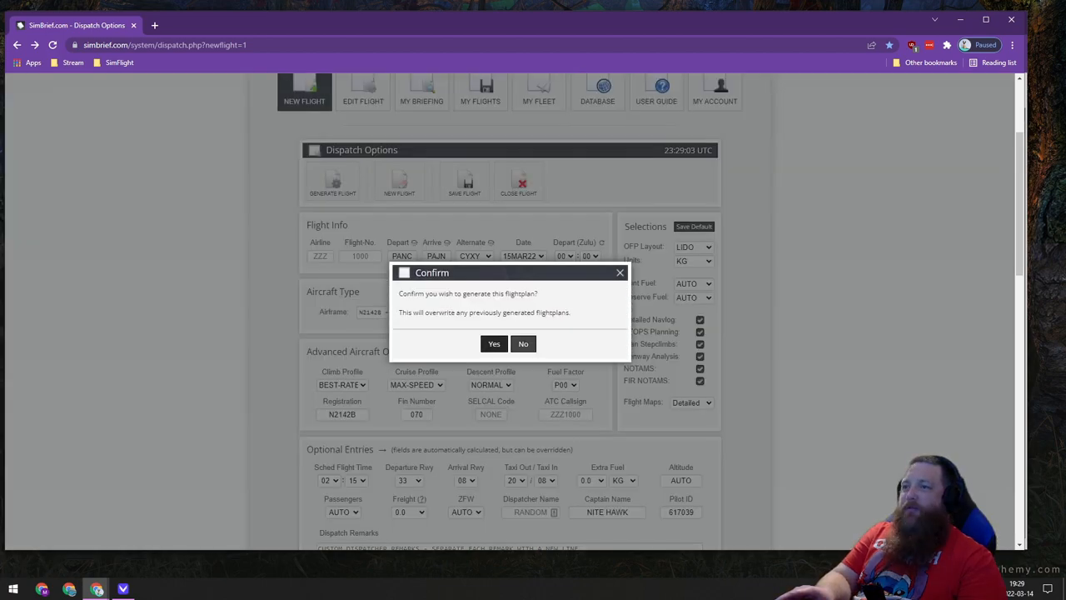
click(494, 343)
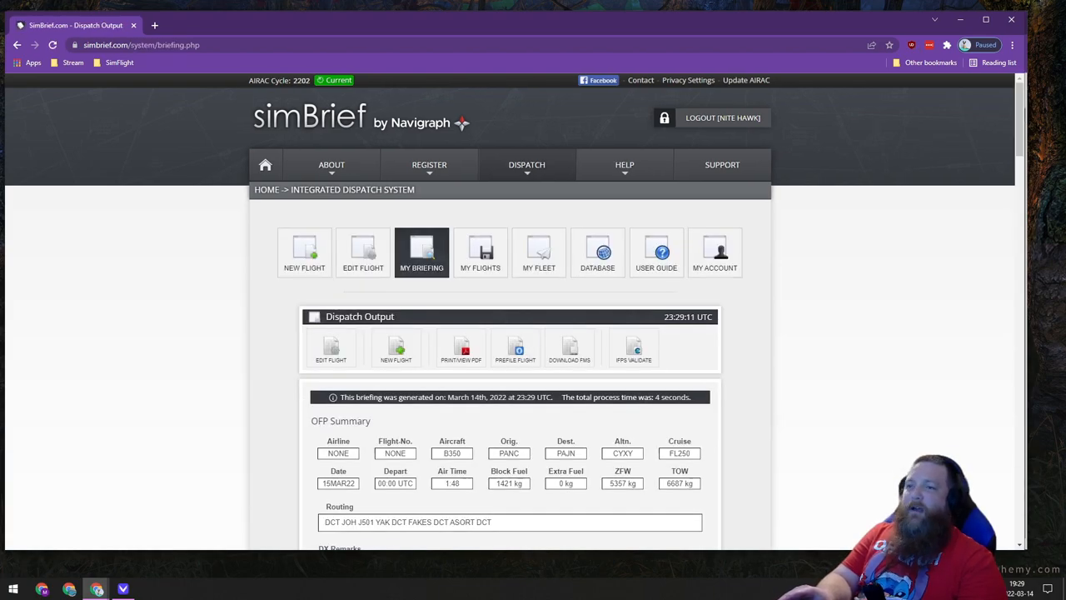
- Scroll through the OFP summary, route map and paperwork, marking the CYXY alternate
scroll(down, 3)
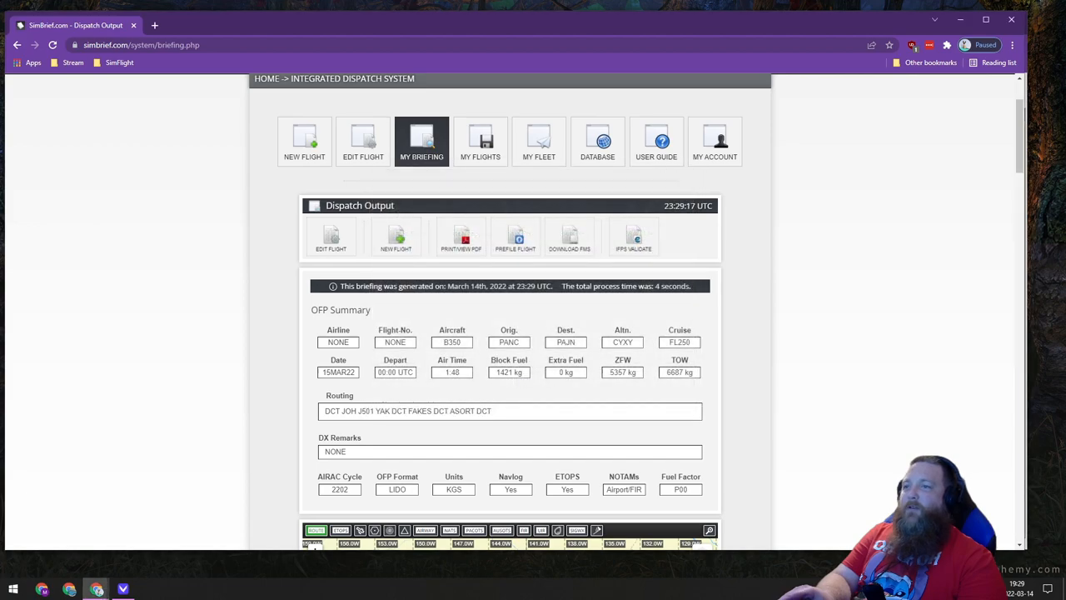
scroll(down, 3)
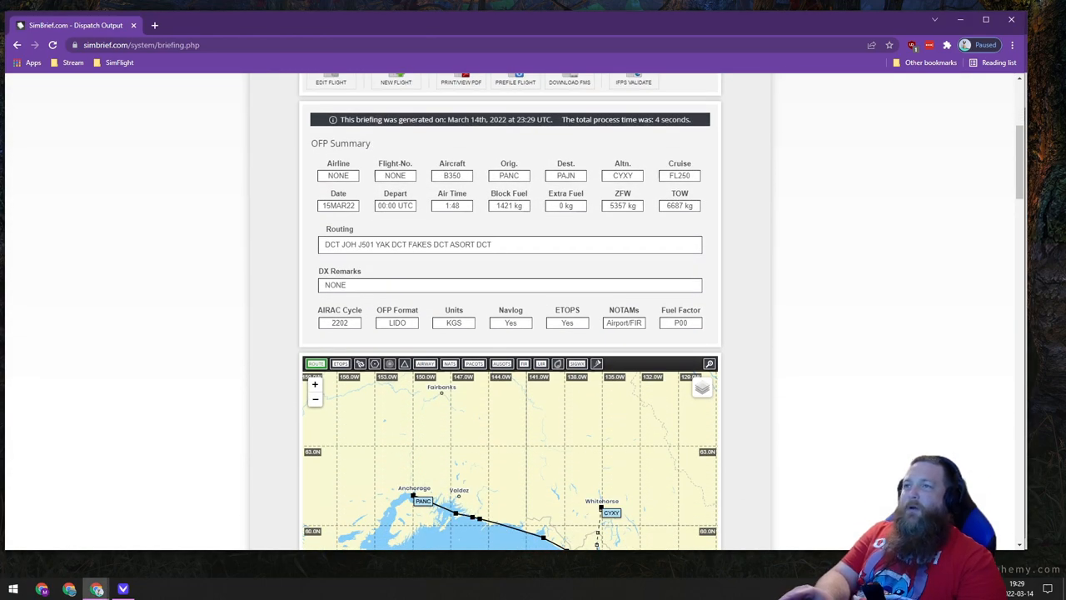
double_click(509, 206)
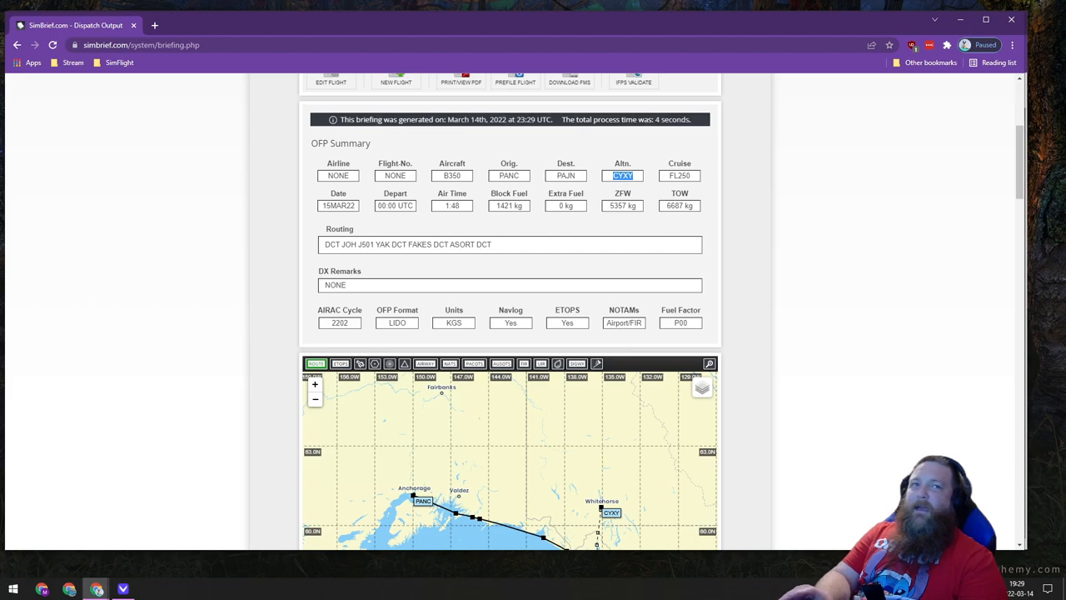
scroll(down, 3)
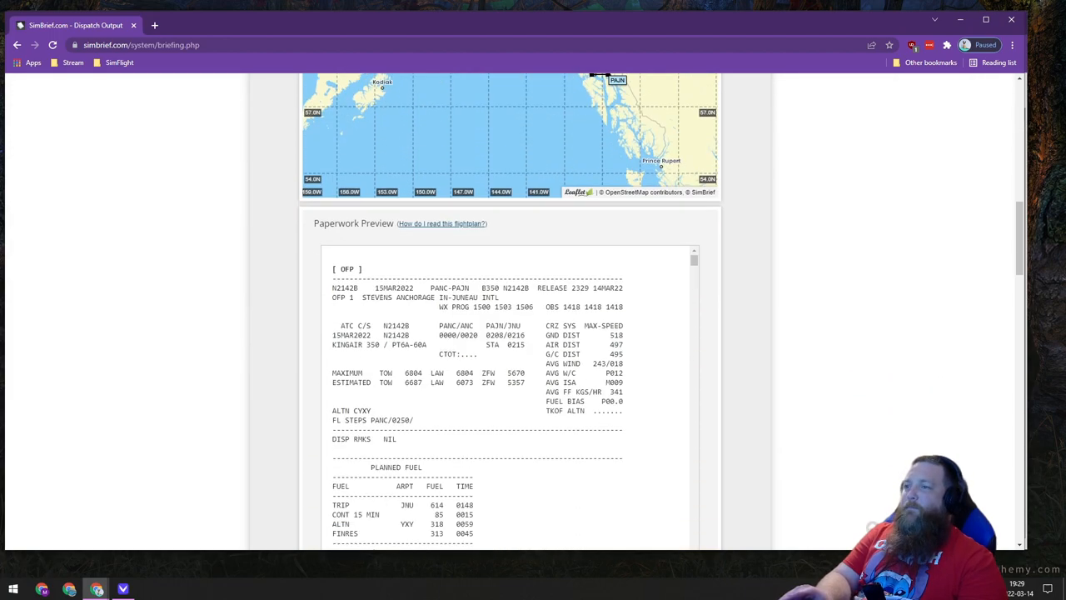
scroll(down, 3)
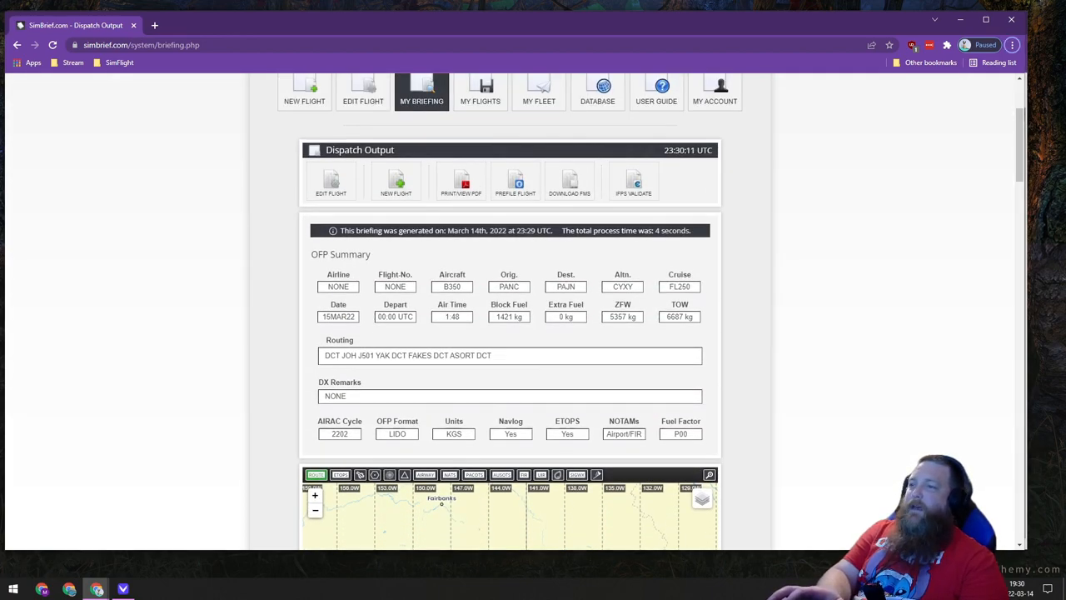
- Pick King Air N3JB for the PANC–PAJN job with 11 passengers and 1,754 kg cargo
click(75, 24)
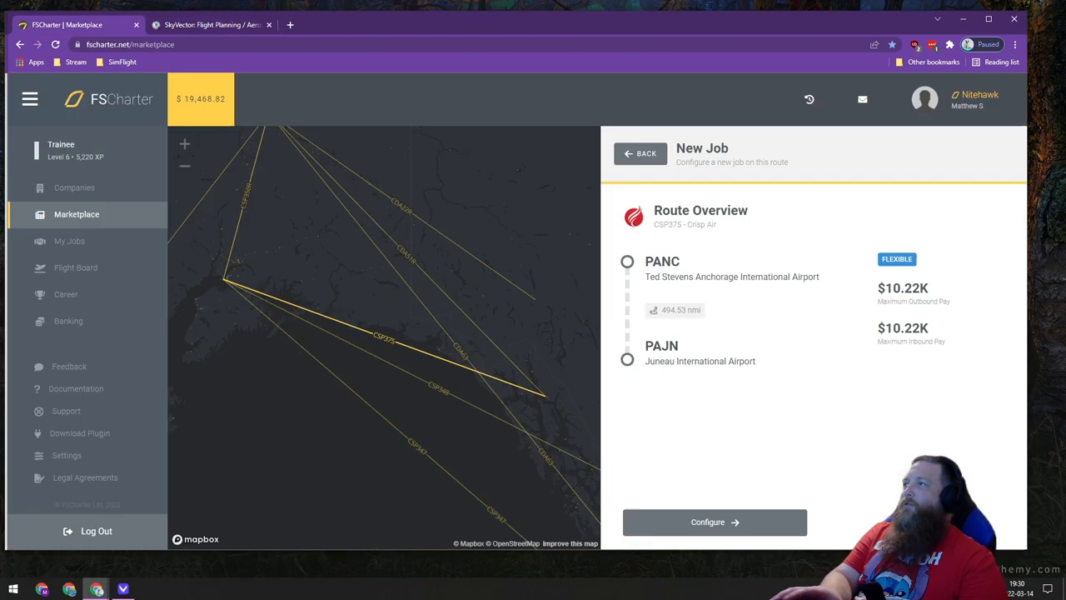
click(715, 521)
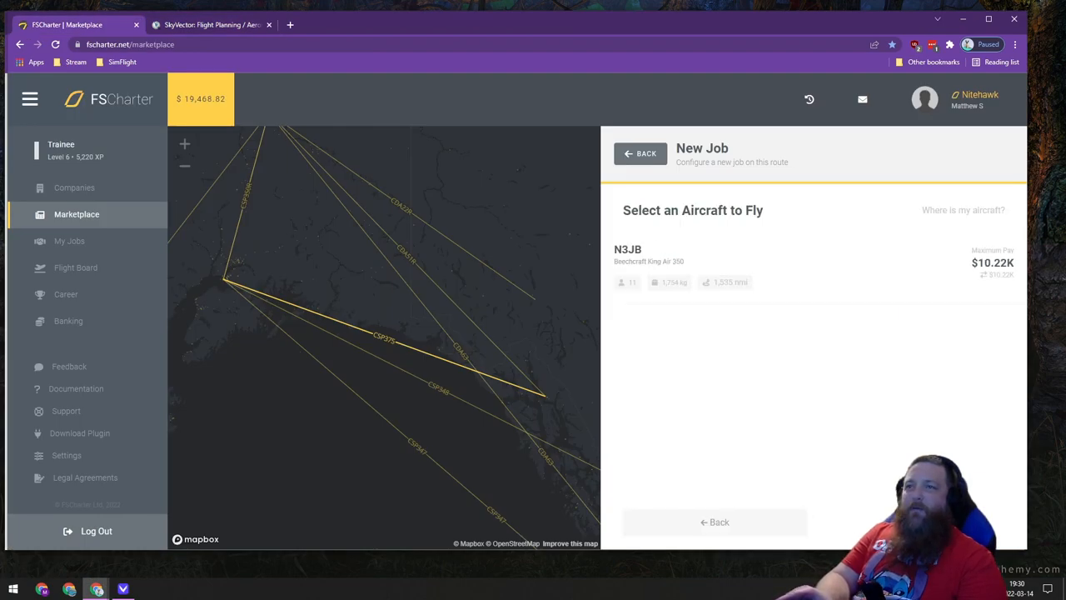
click(628, 255)
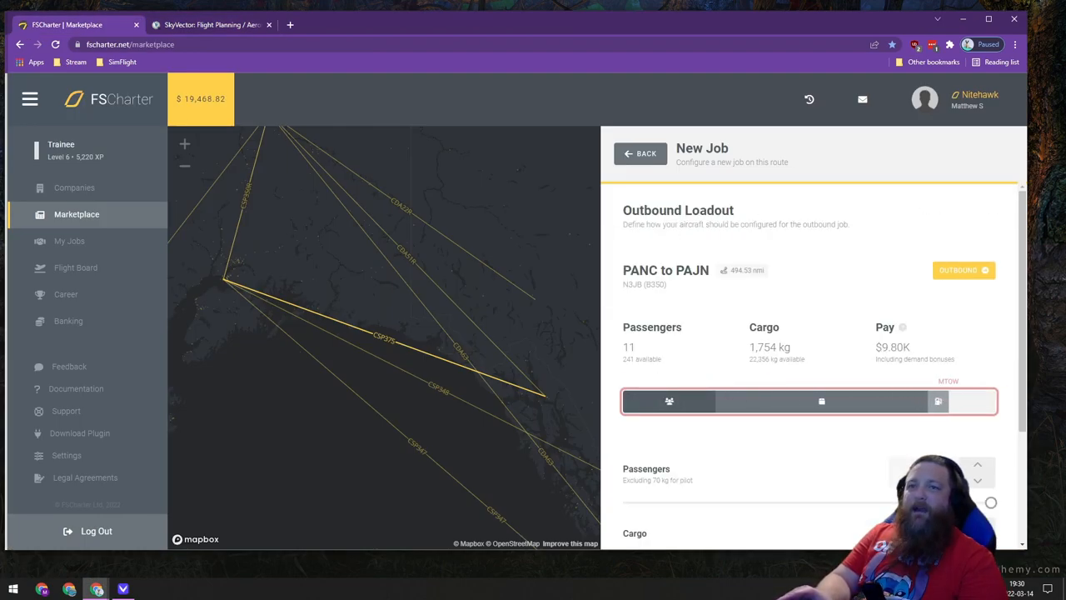
scroll(down, 3)
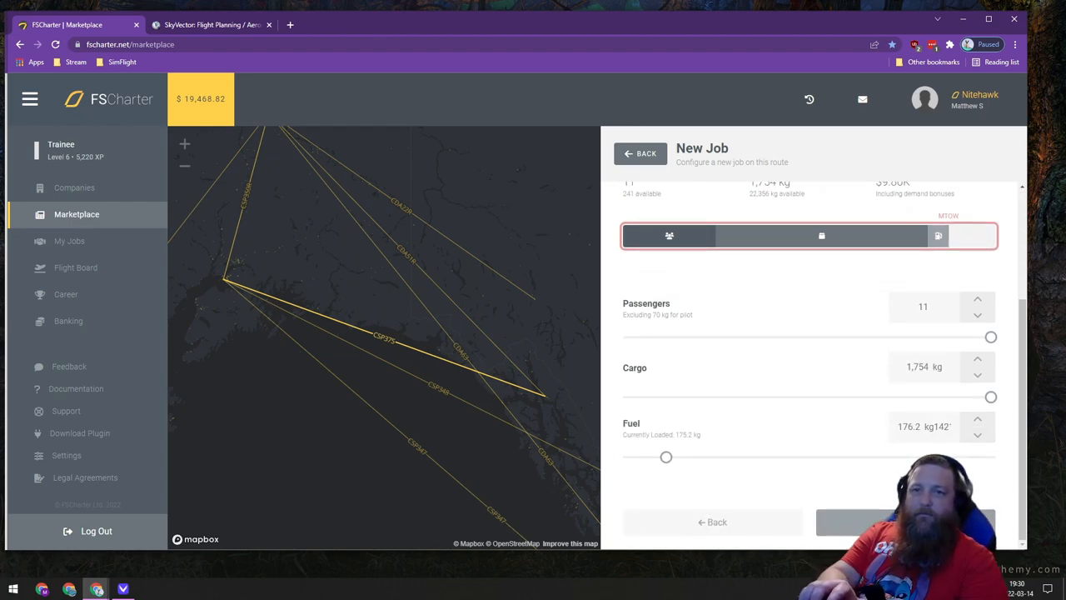
click(933, 427)
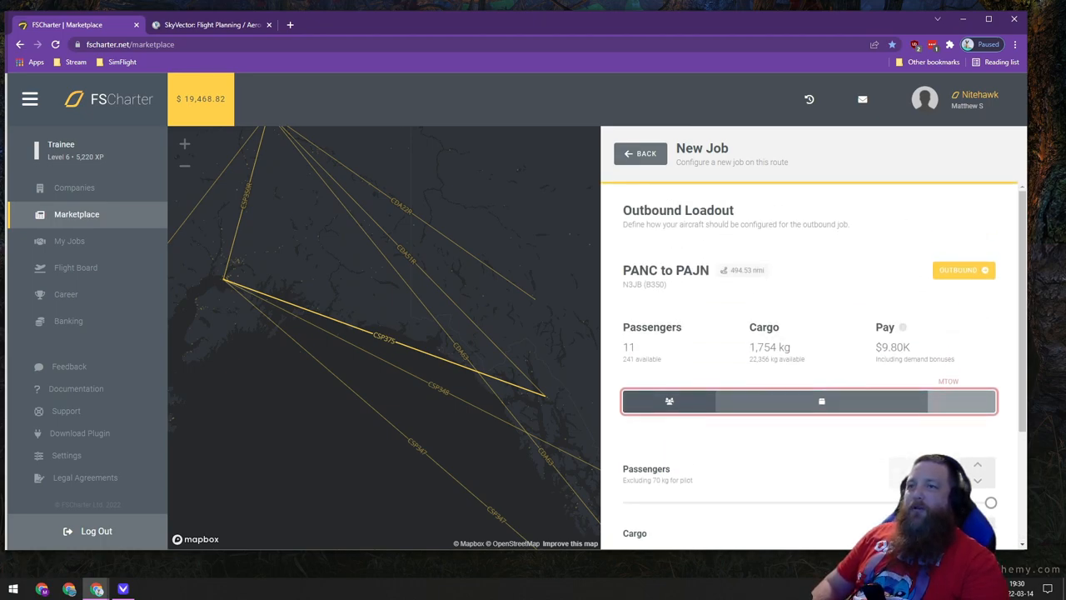
scroll(down, 3)
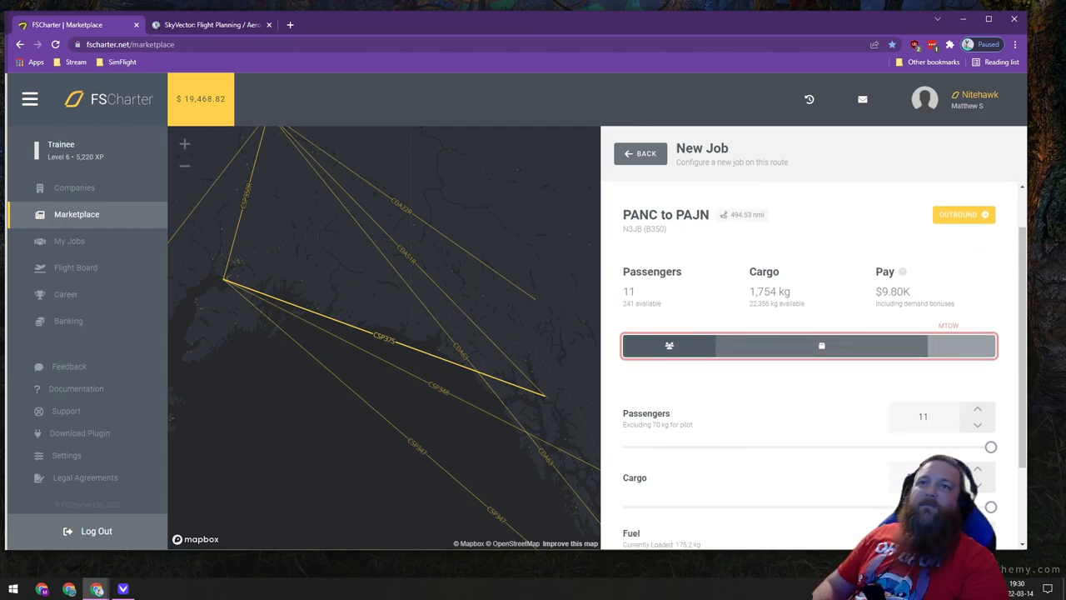
mouse_move(821, 345)
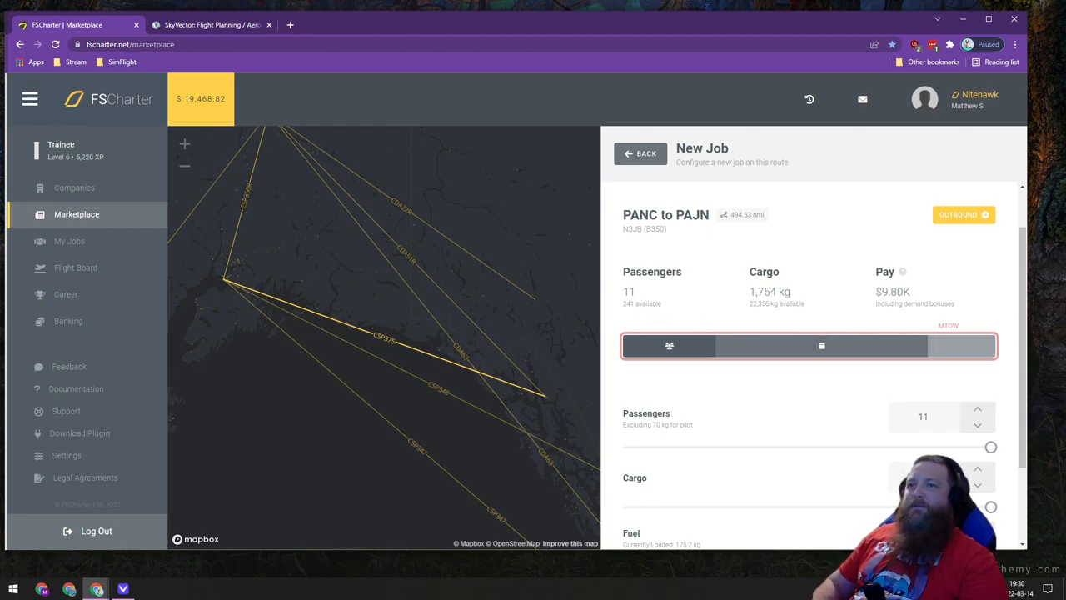
- Drag the cargo slider to 400 kg and check the $5.42K pay
scroll(down, 3)
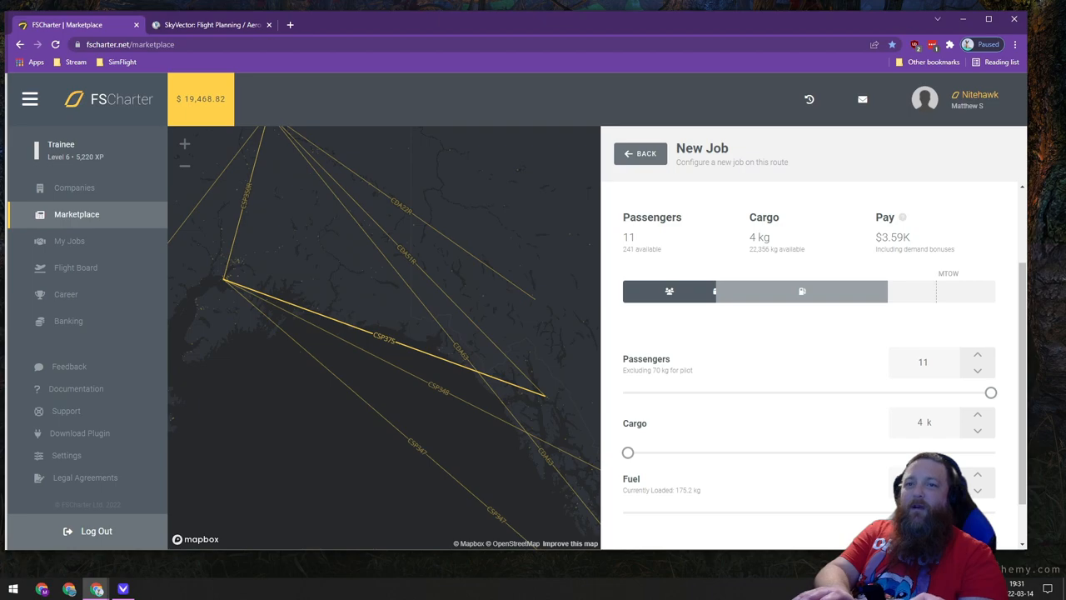
drag(628, 452, 710, 452)
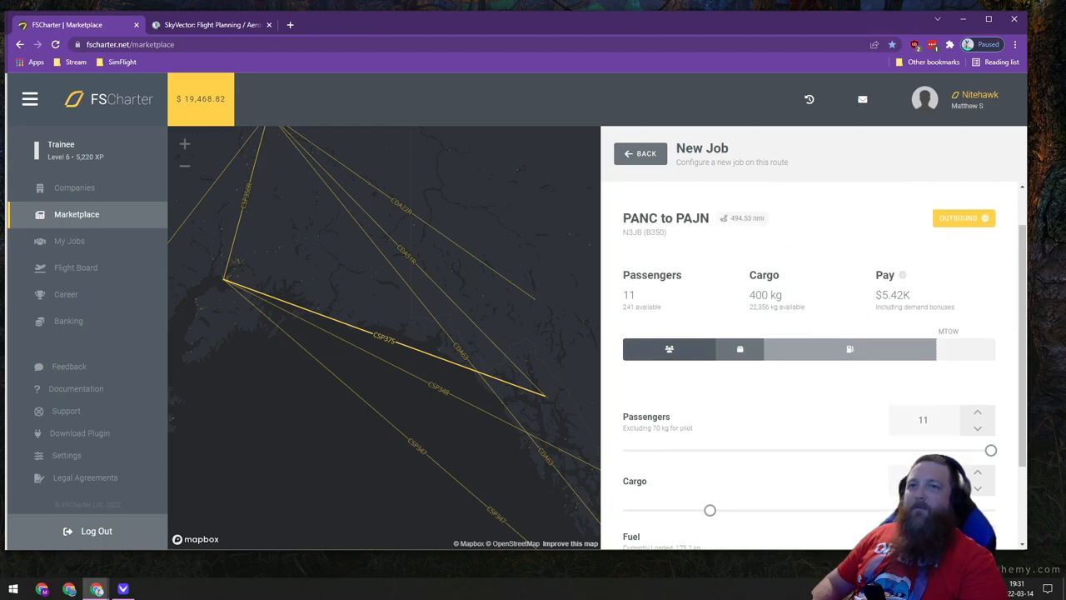
double_click(893, 294)
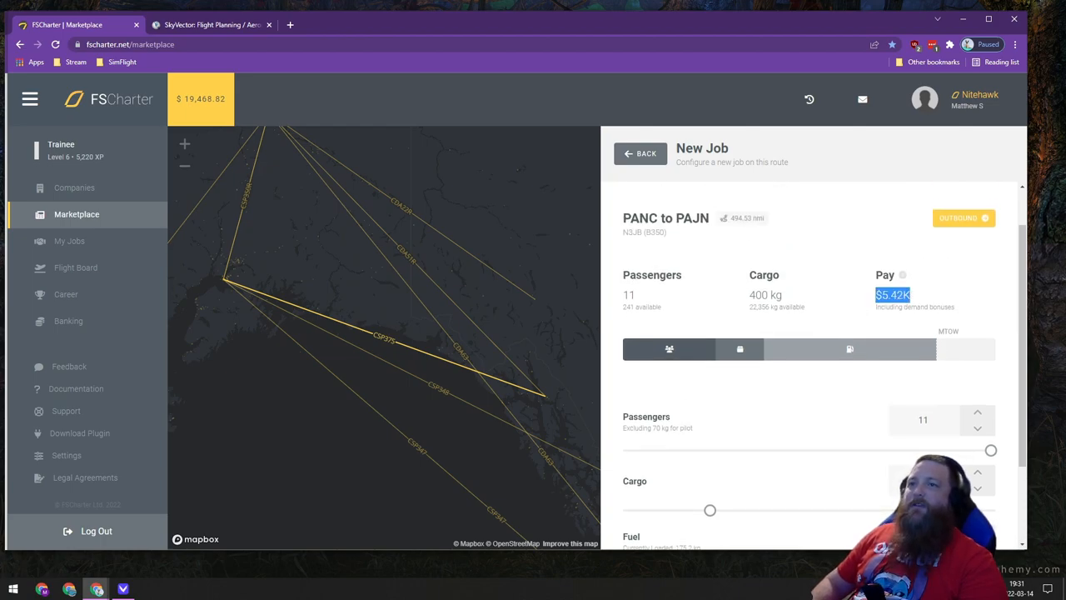
scroll(down, 3)
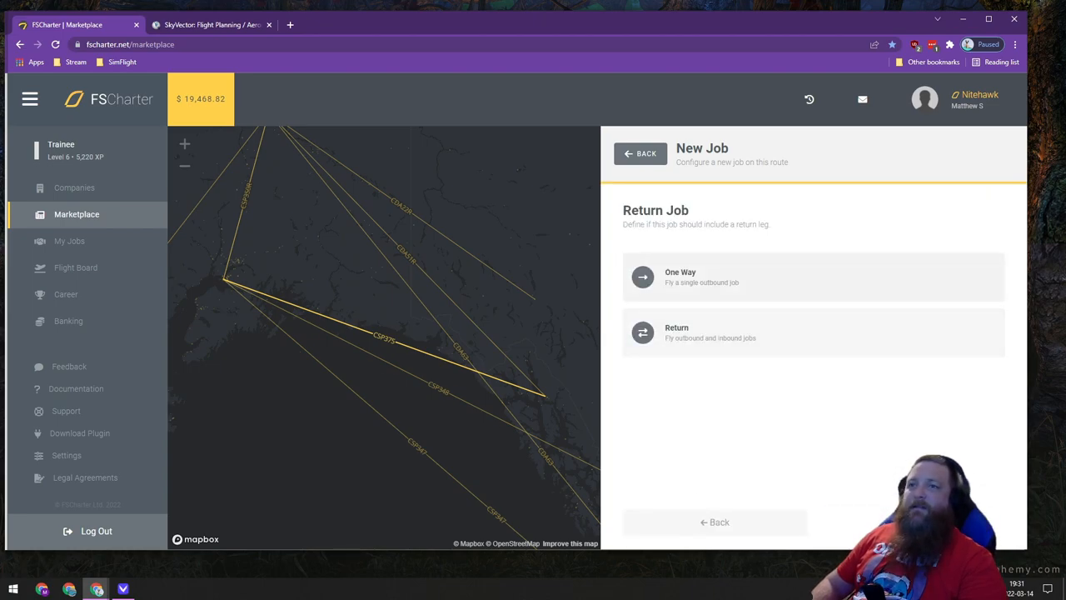
- Make the PANC–PAJN job one-way and submit it
click(813, 277)
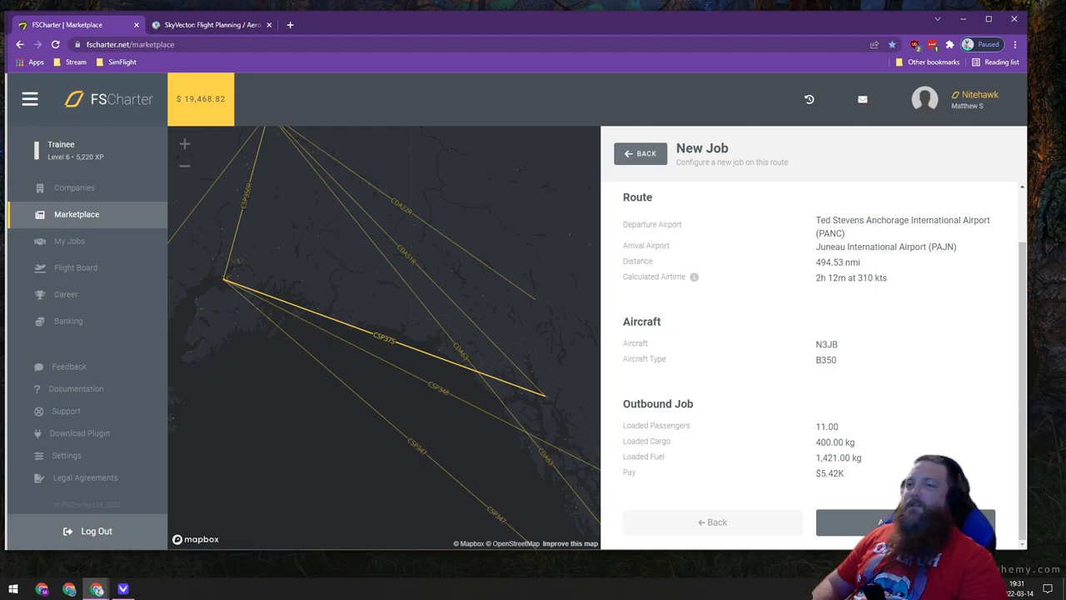
double_click(824, 277)
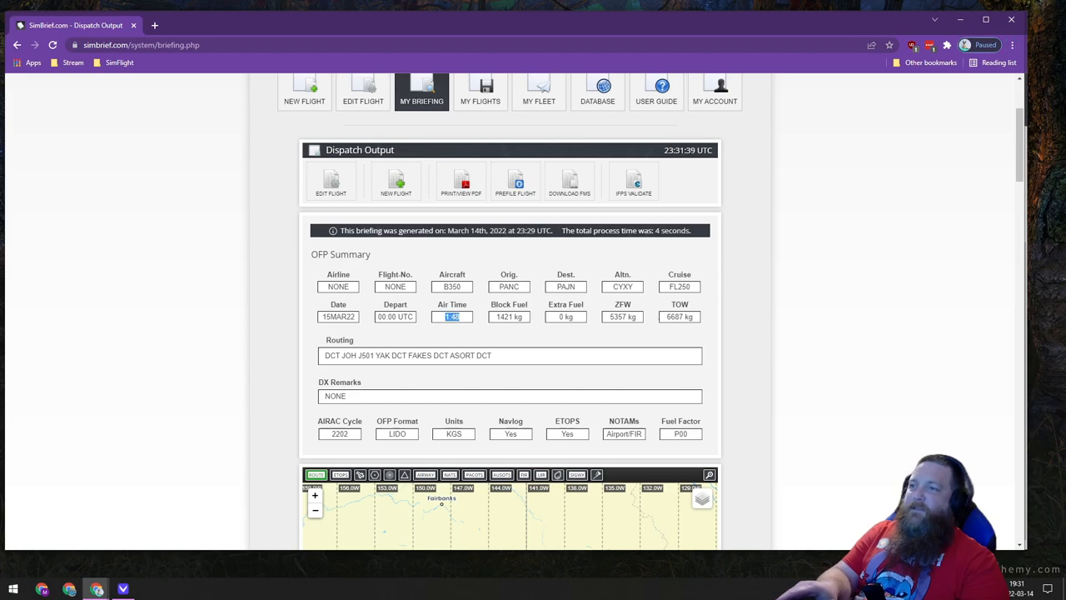
- Scroll through the SimBrief PANC–PAJN dispatch briefing
scroll(down, 3)
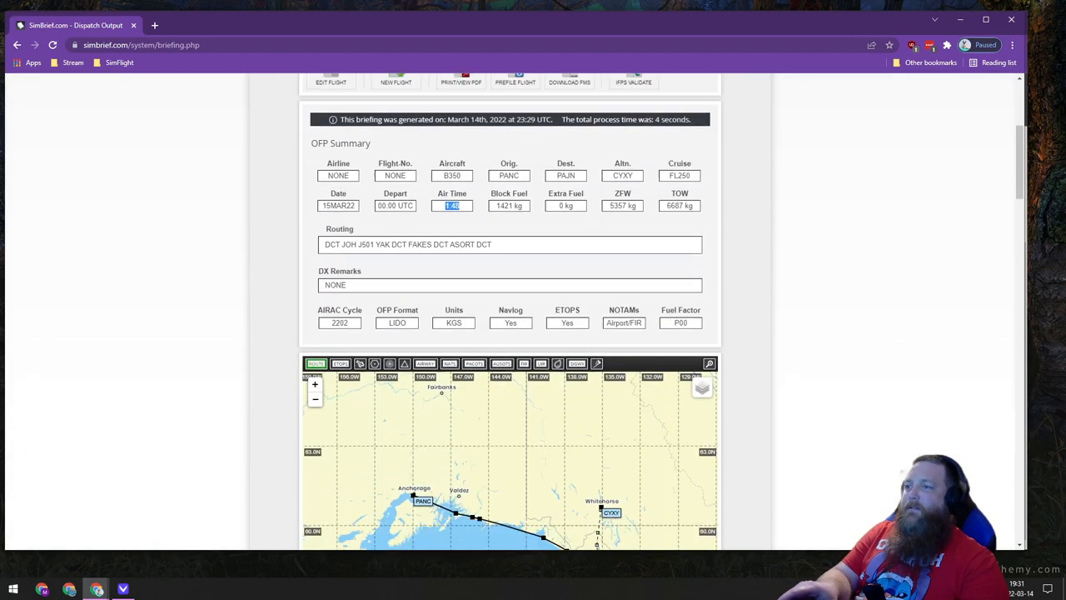
scroll(down, 3)
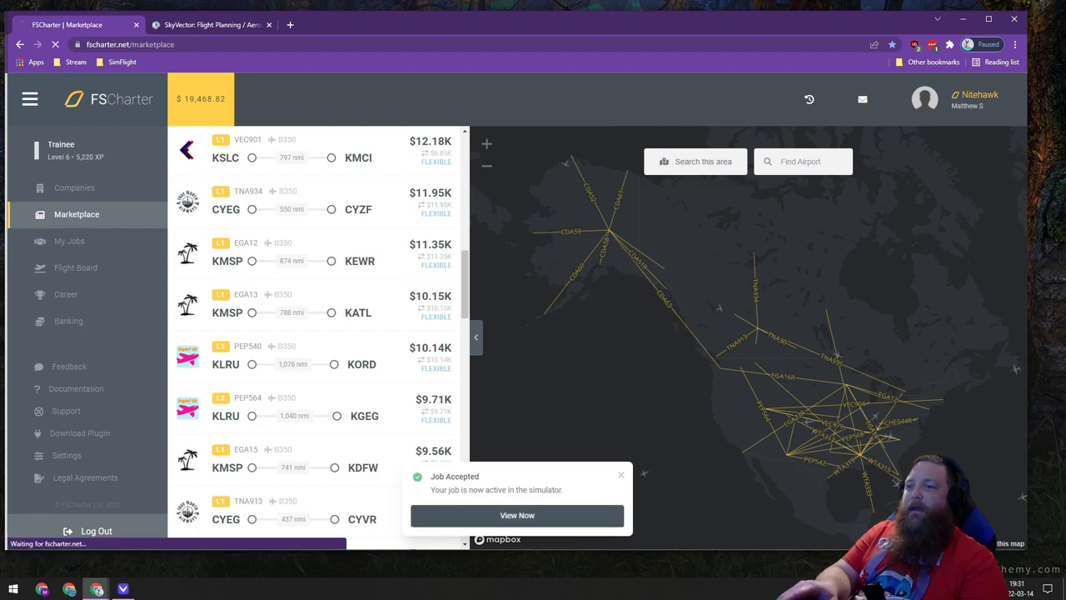
- Acknowledge FSCharter's Job Accepted notice for the PANC–PAJN job
click(518, 516)
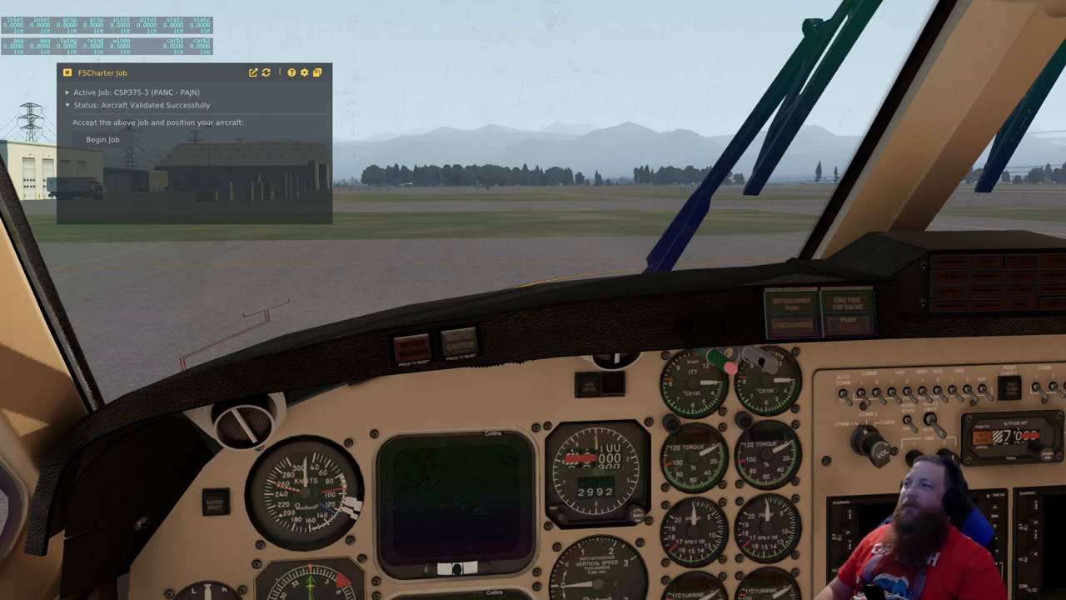
- Begin the PANC–PAJN job in the FSCharter Job window and close the map
click(106, 140)
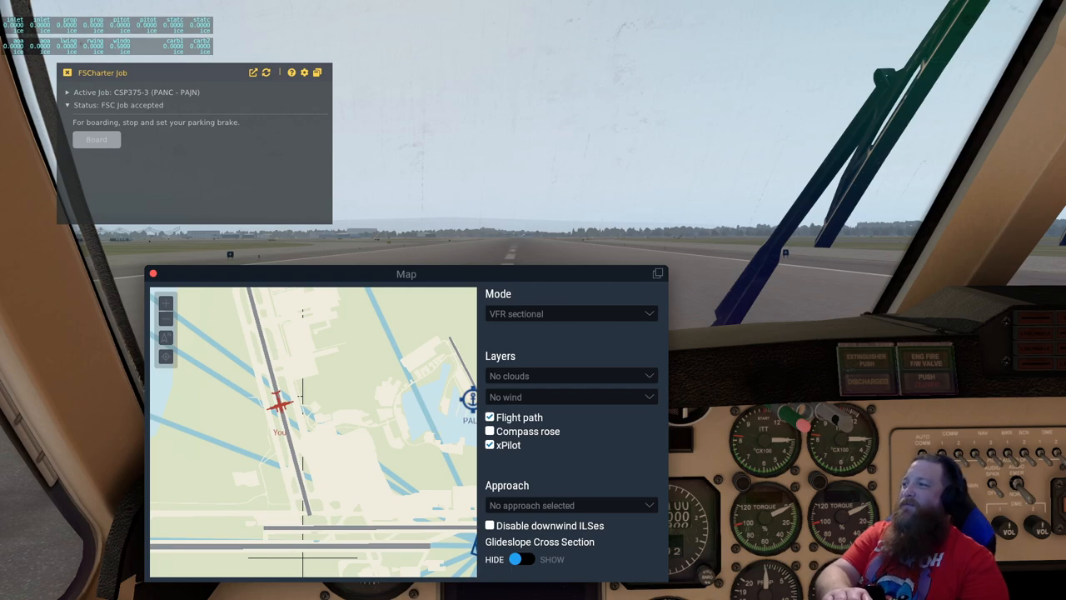
click(153, 273)
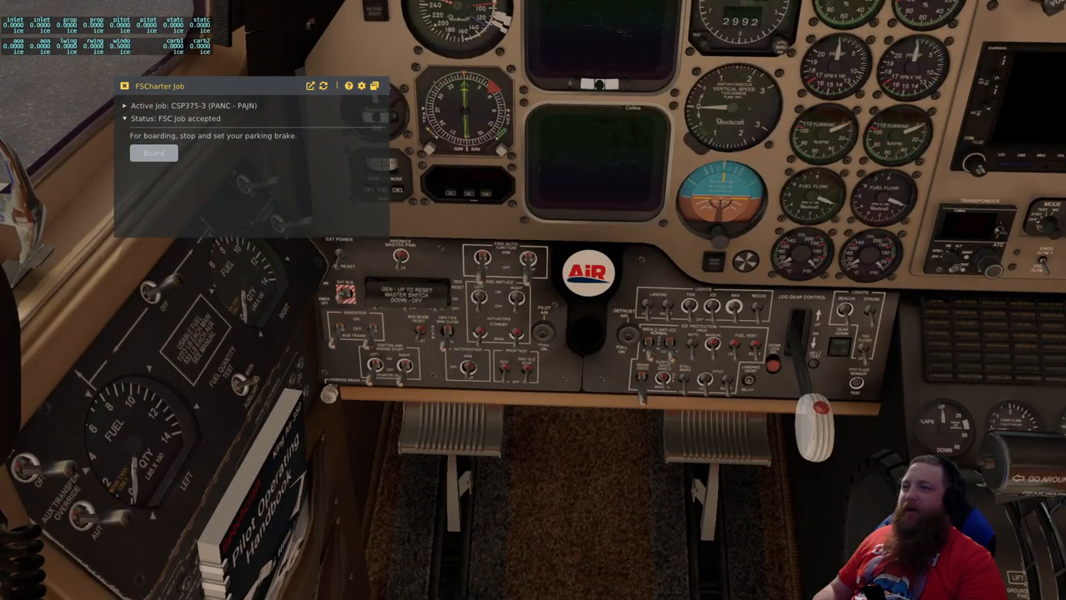
- Set the B350 parking brake so FSCharter boarding can start
click(153, 152)
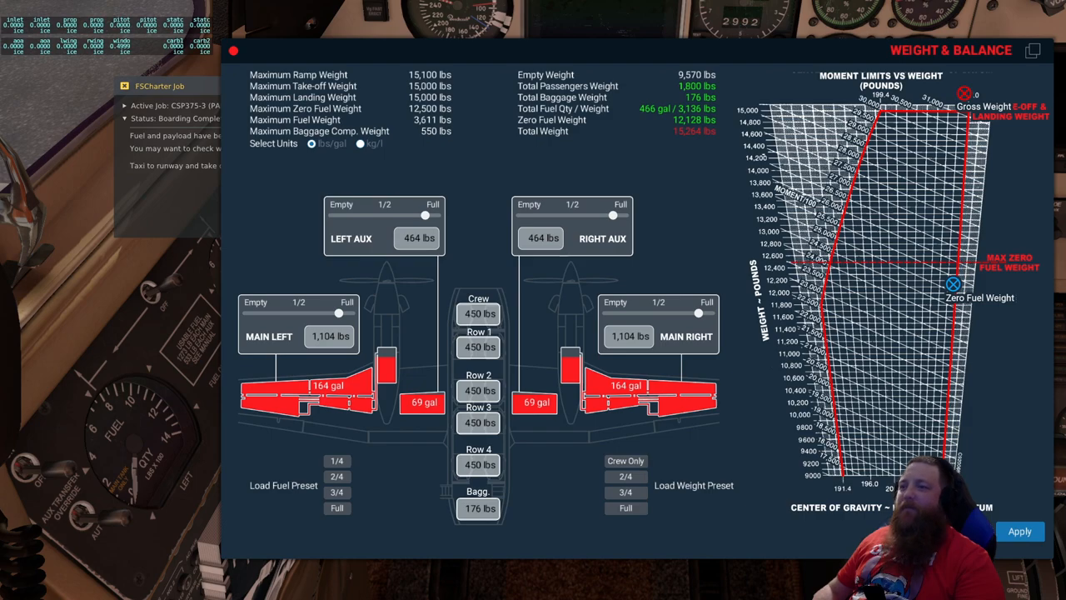
- Switch weight and balance to kilograms and reduce baggage from 80 kg to 10 kg
click(360, 143)
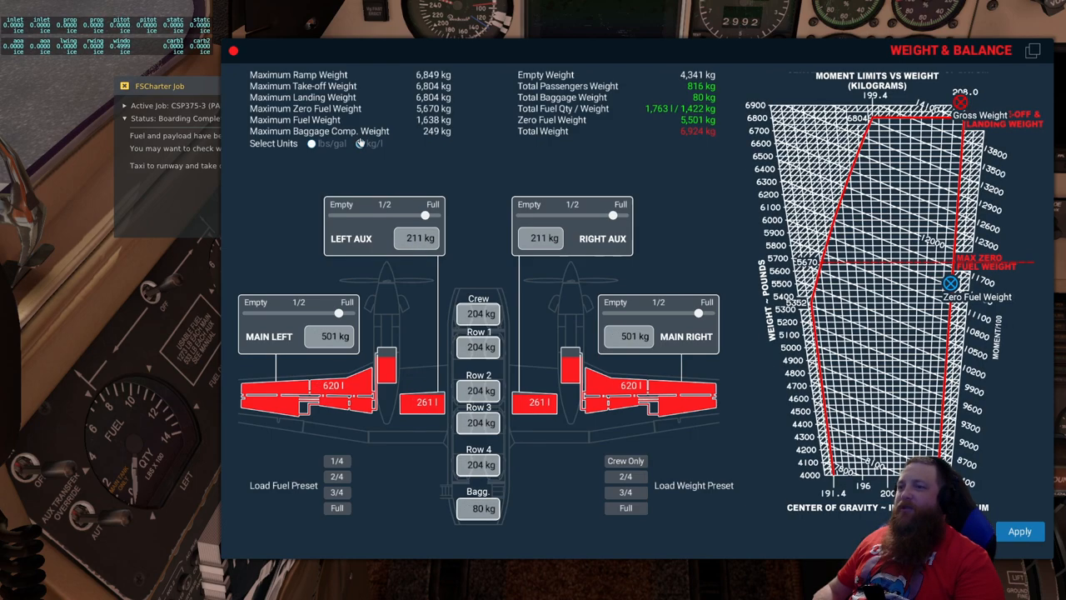
click(360, 144)
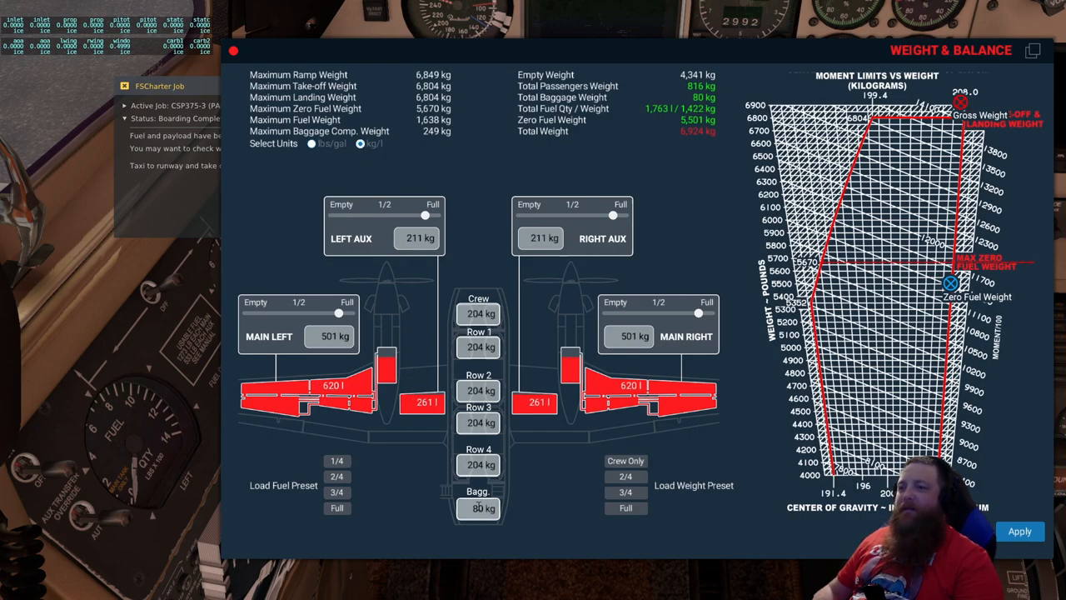
click(481, 508)
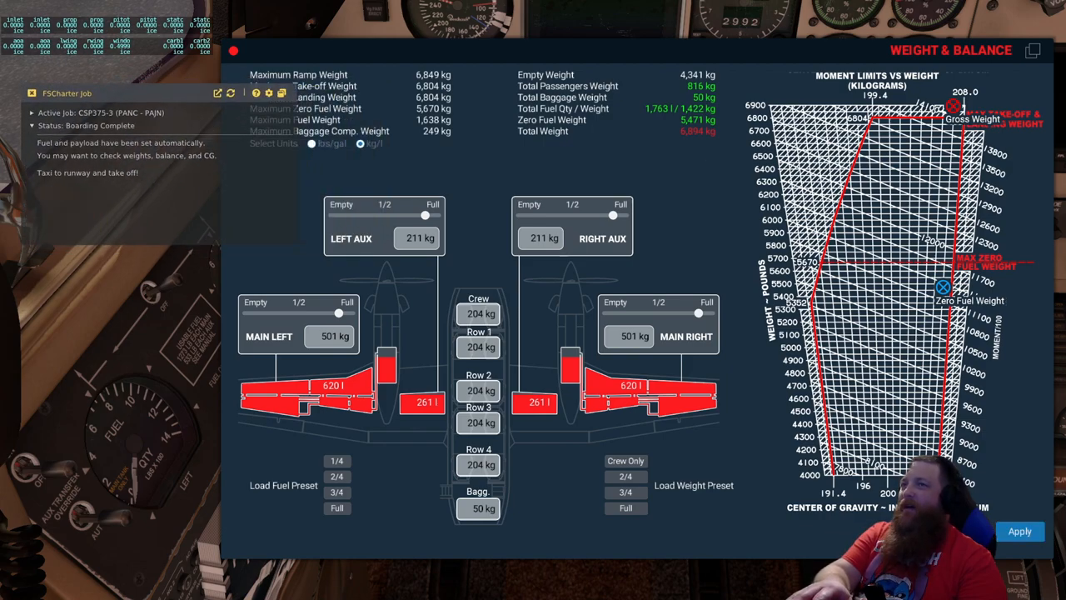
click(478, 509)
text(1)
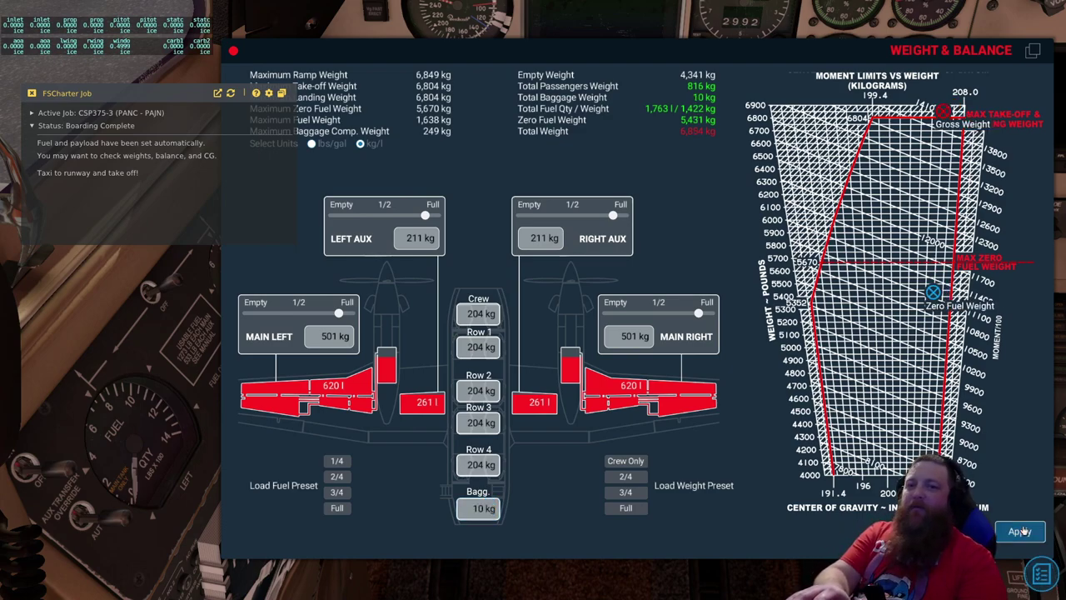
click(1019, 532)
text(50)
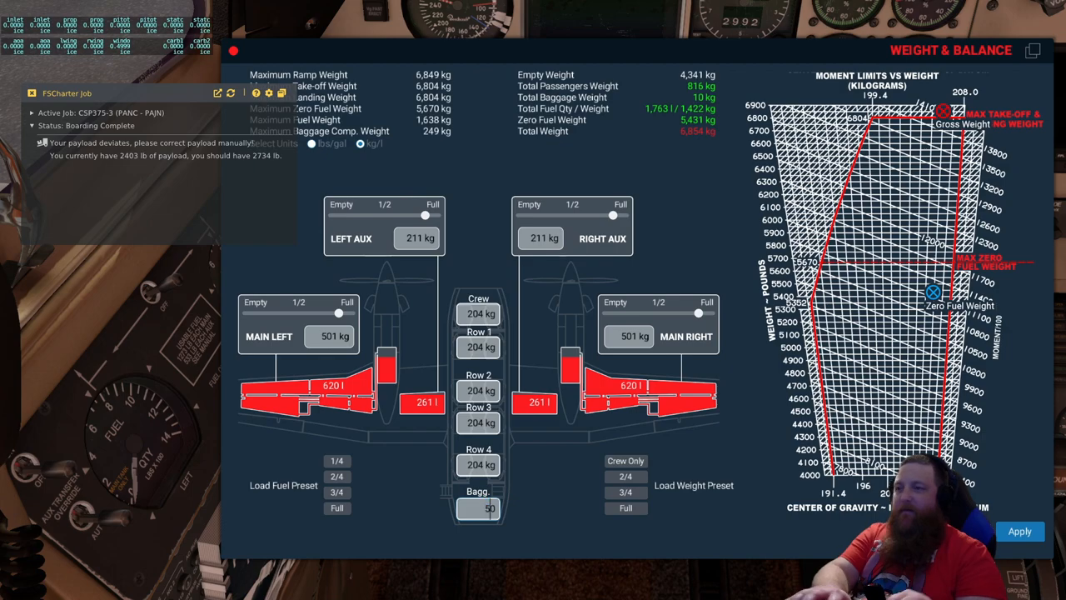
- Try 50 kg and 30 kg baggage, then apply 40 kg
click(1019, 532)
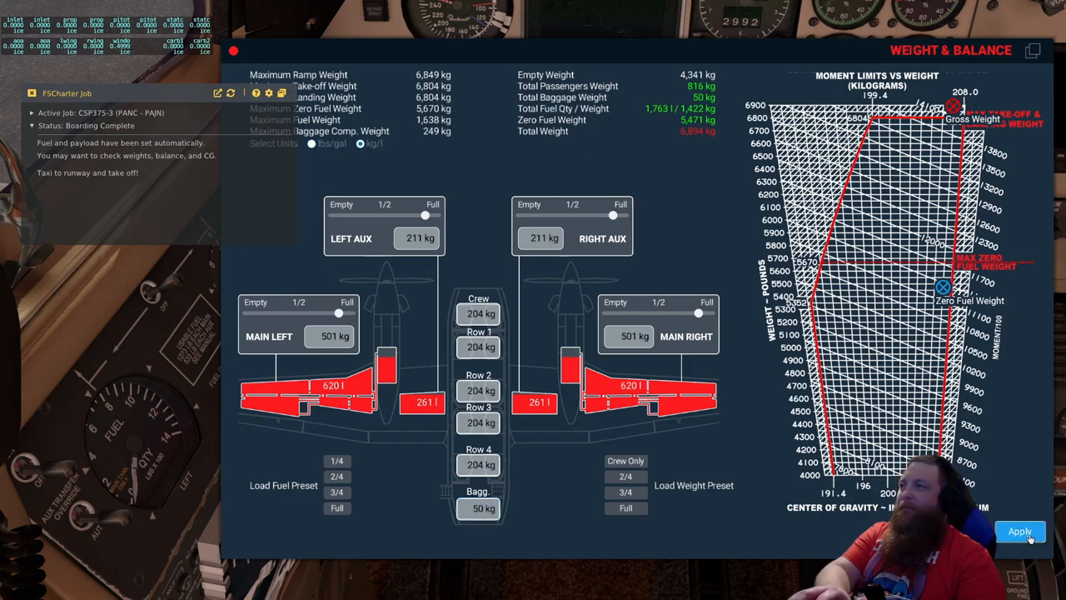
mouse_move(1021, 532)
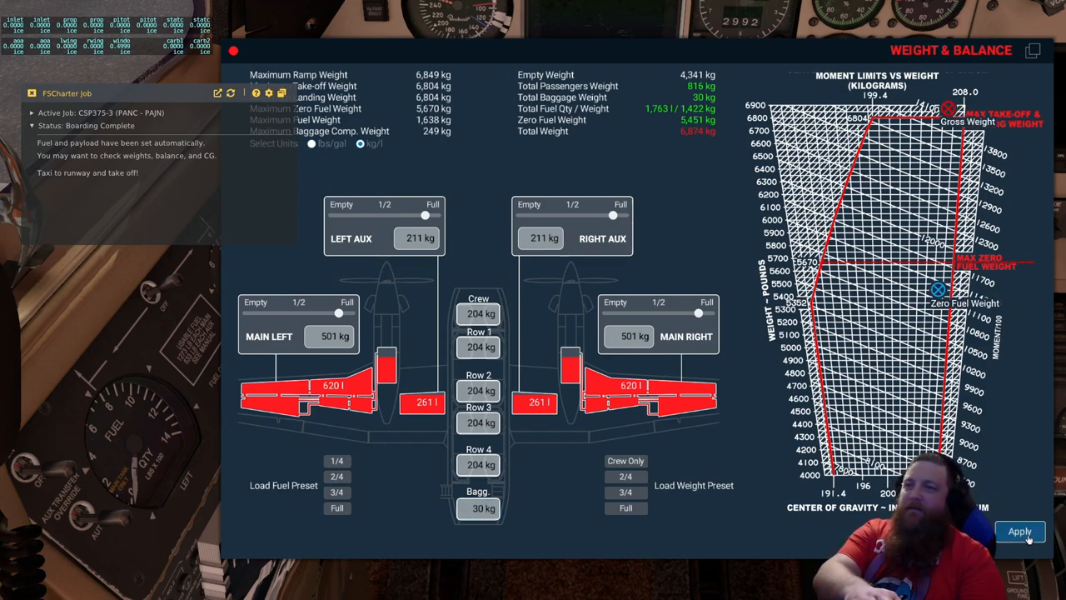
click(1020, 531)
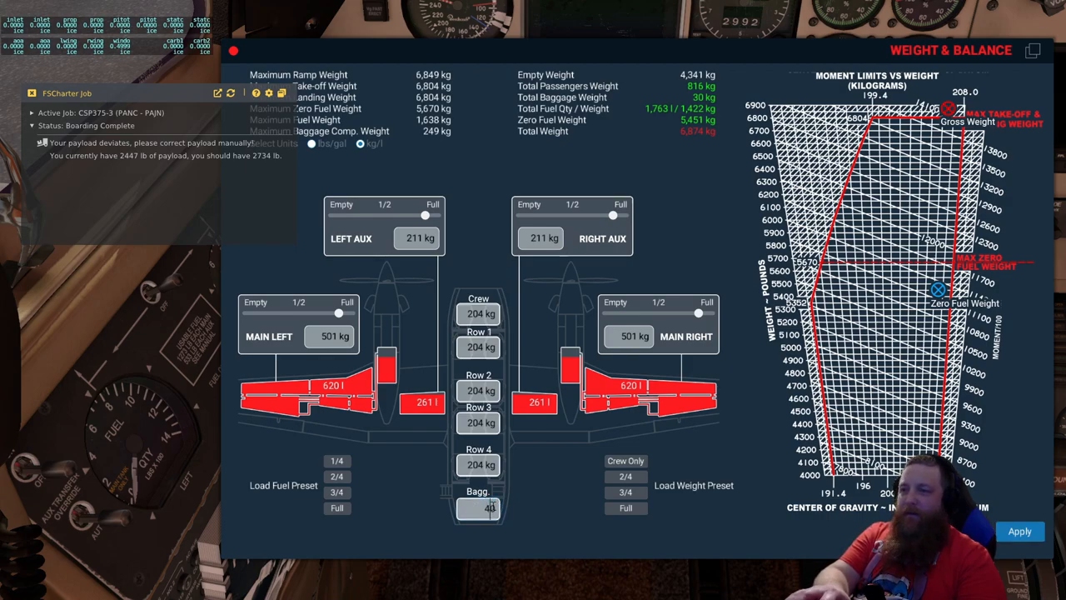
click(1021, 532)
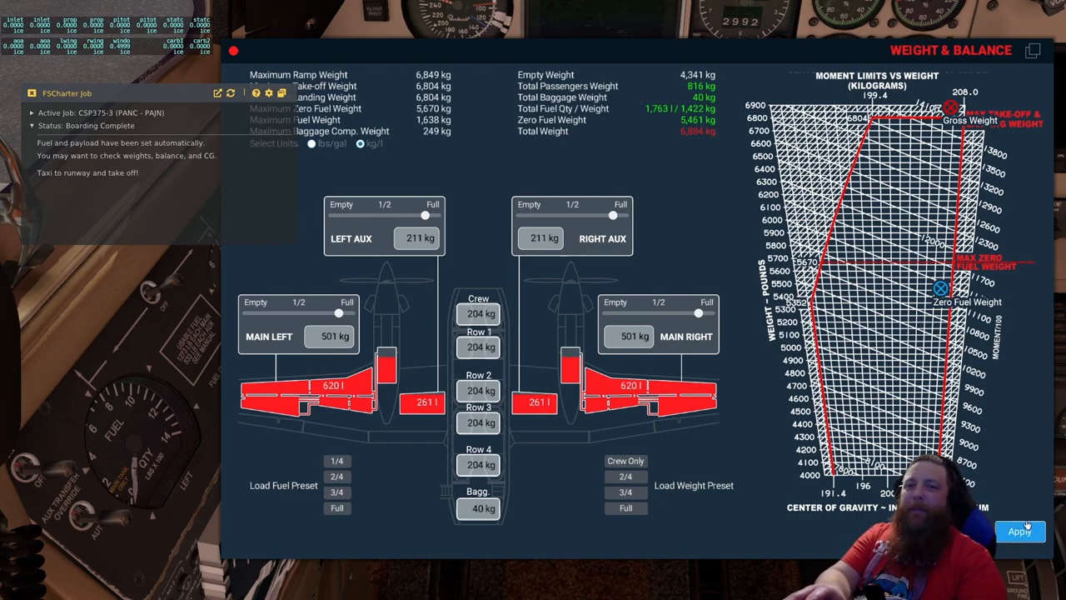
mouse_move(239, 48)
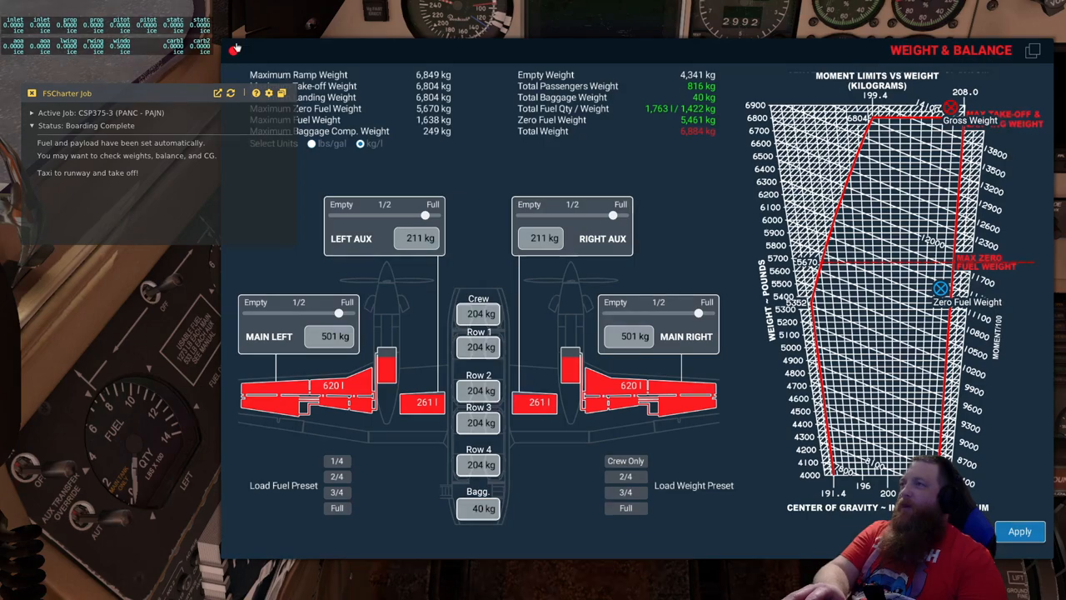